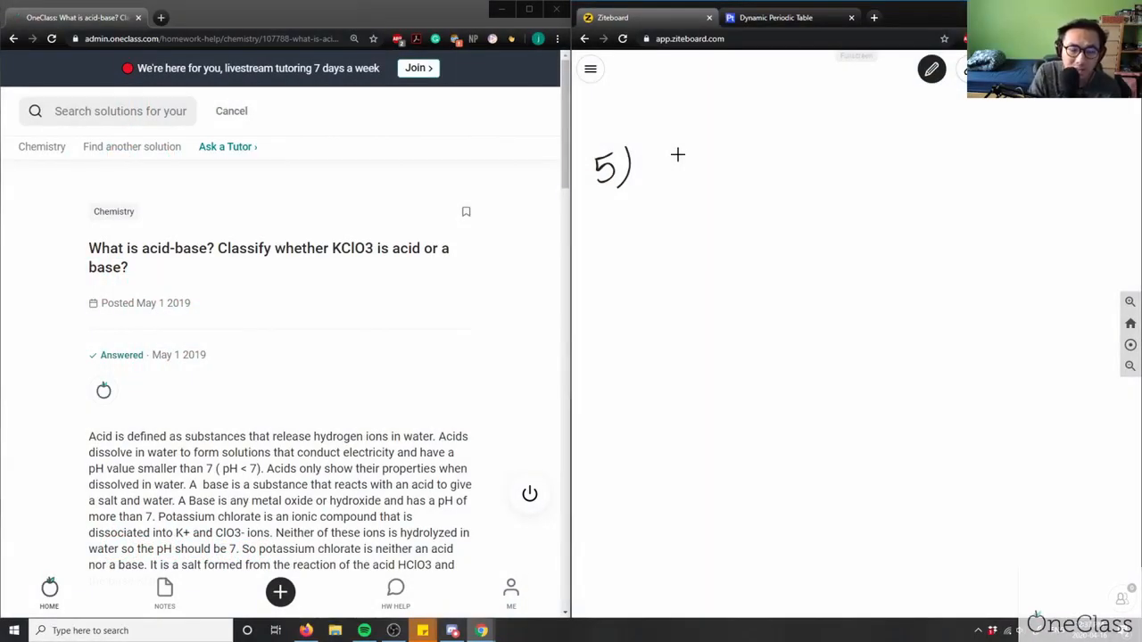
# Handwrite 'KClO3 acid or base?' beside problem number 5).
pyautogui.moveTo(658, 152); pyautogui.dragTo(659, 191)
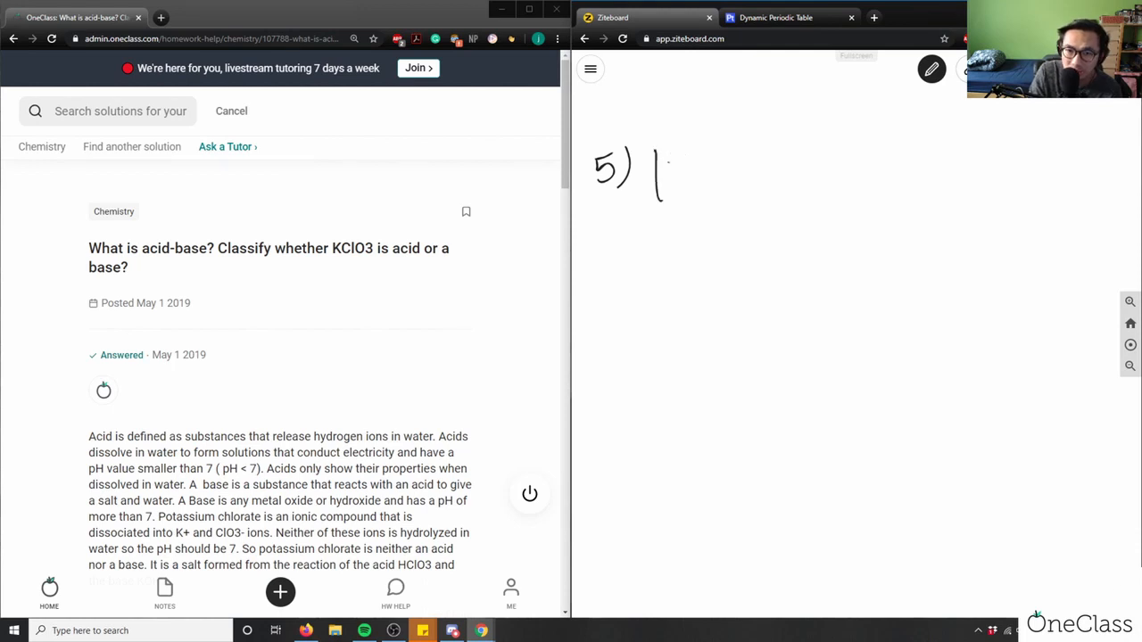
pyautogui.moveTo(660, 169); pyautogui.dragTo(727, 179)
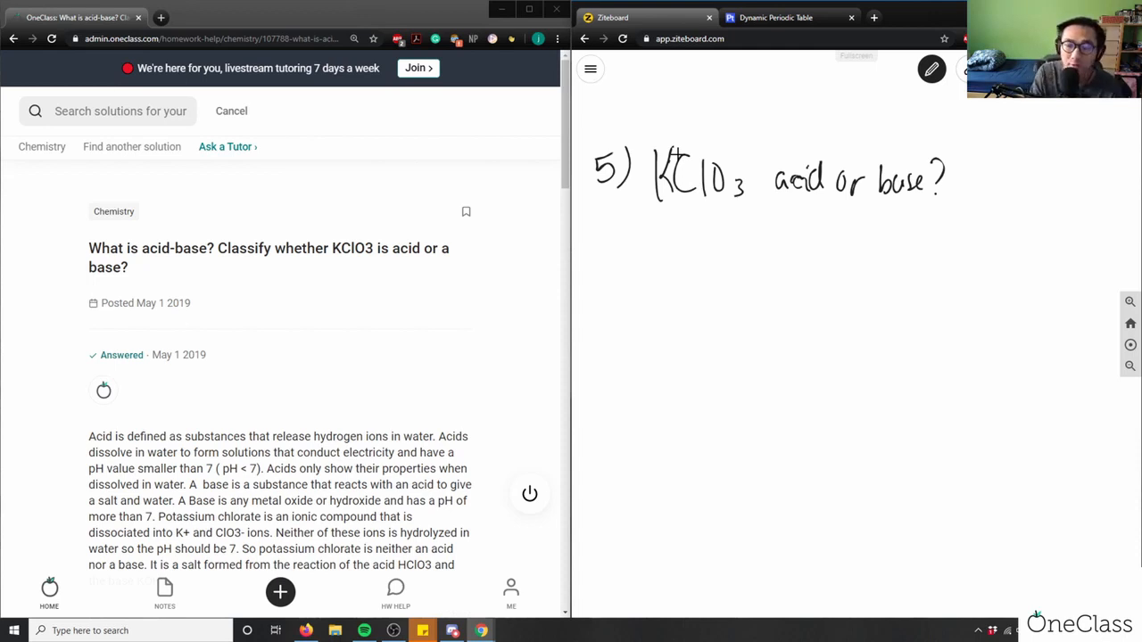
# In blue ink, write HCl + H2O → H3O+ + Cl-, pH < 7, then switch to red.
pyautogui.click(932, 69)
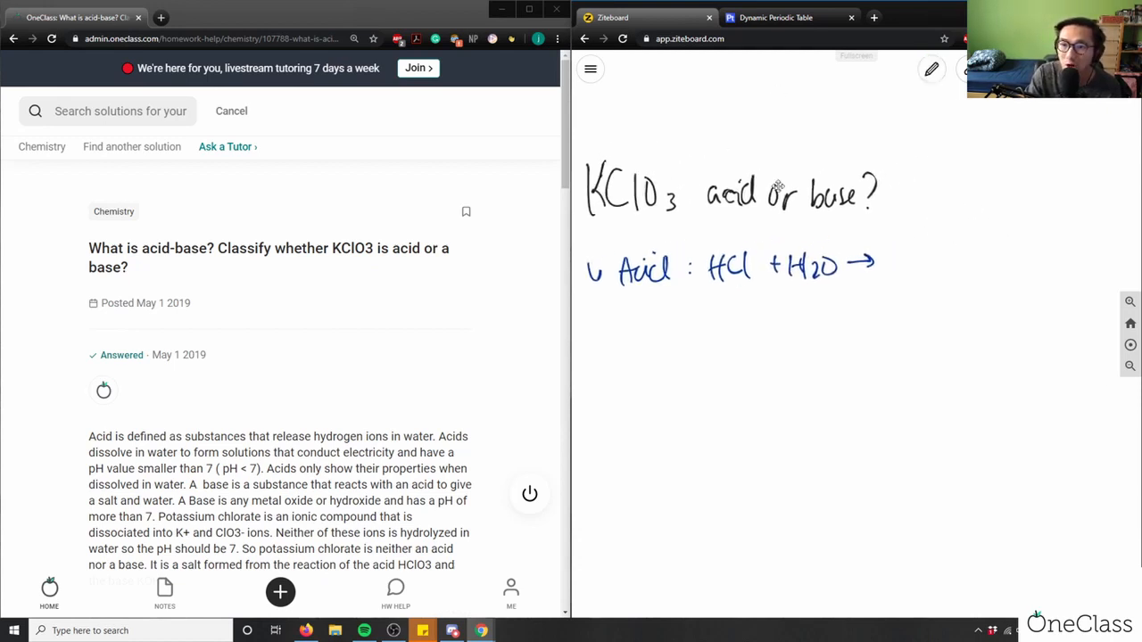
pyautogui.click(932, 69)
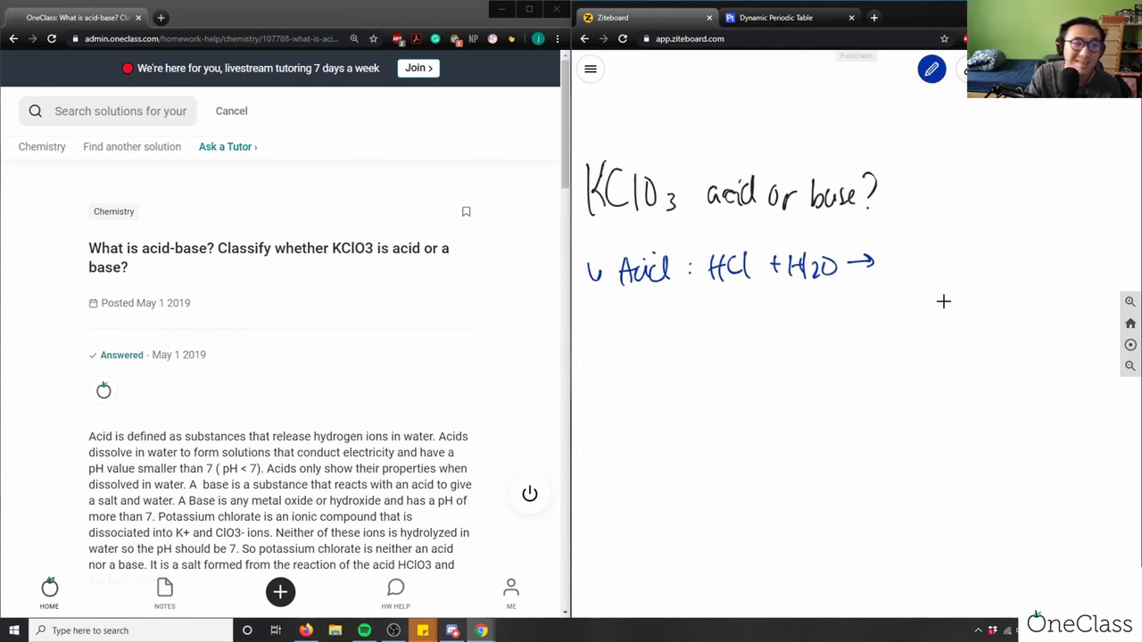
pyautogui.moveTo(891, 263); pyautogui.dragTo(908, 263)
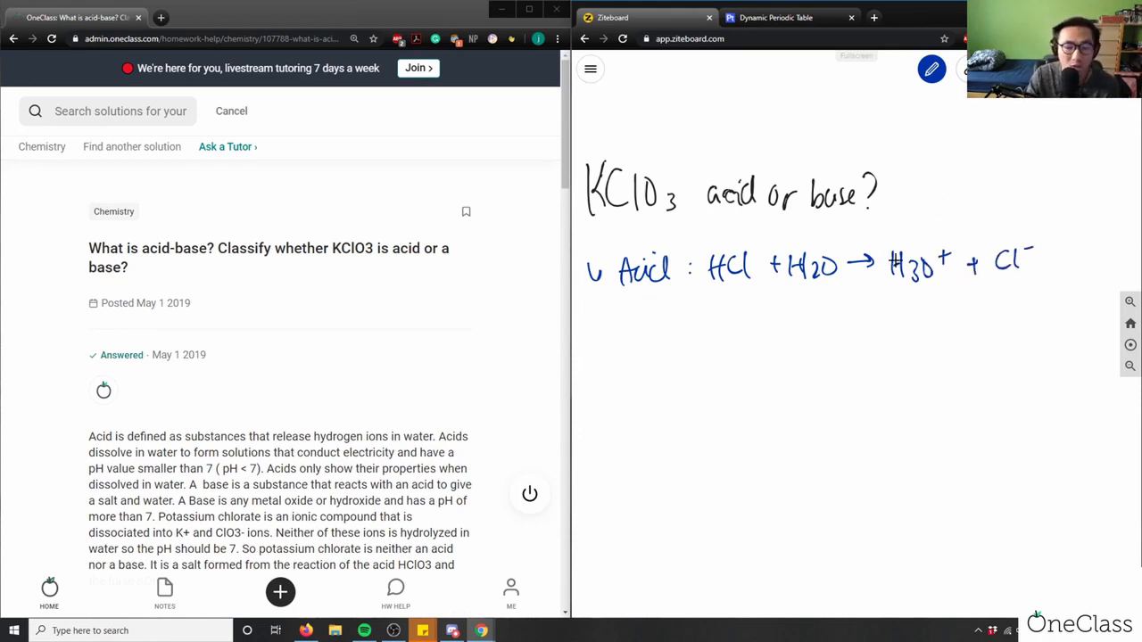
pyautogui.moveTo(970, 299)
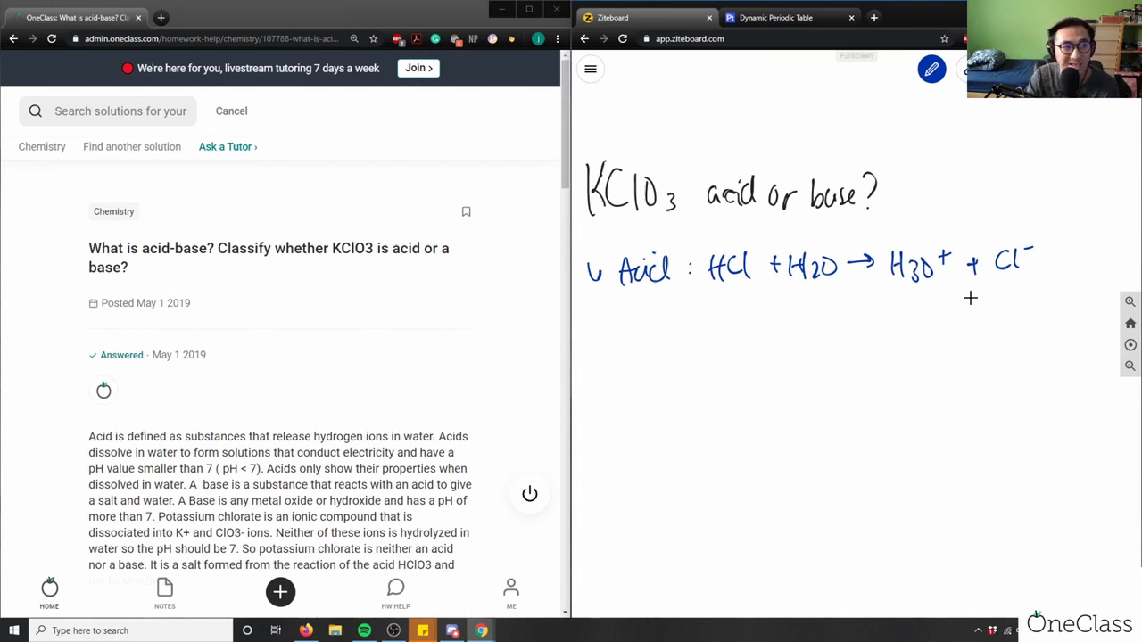
pyautogui.moveTo(992, 308)
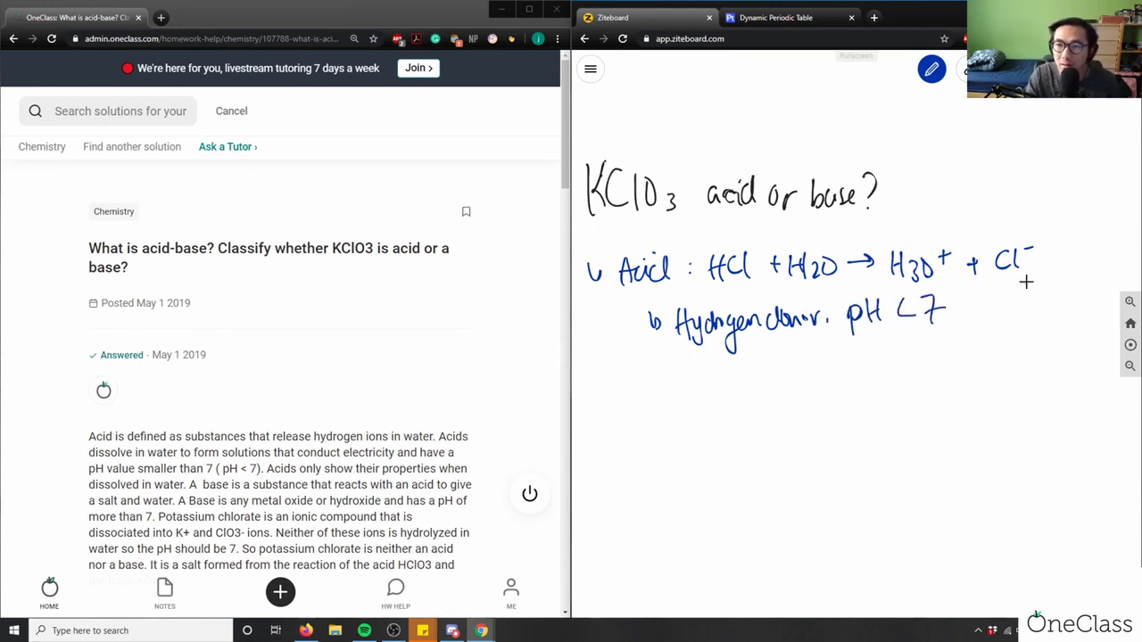
pyautogui.click(929, 70)
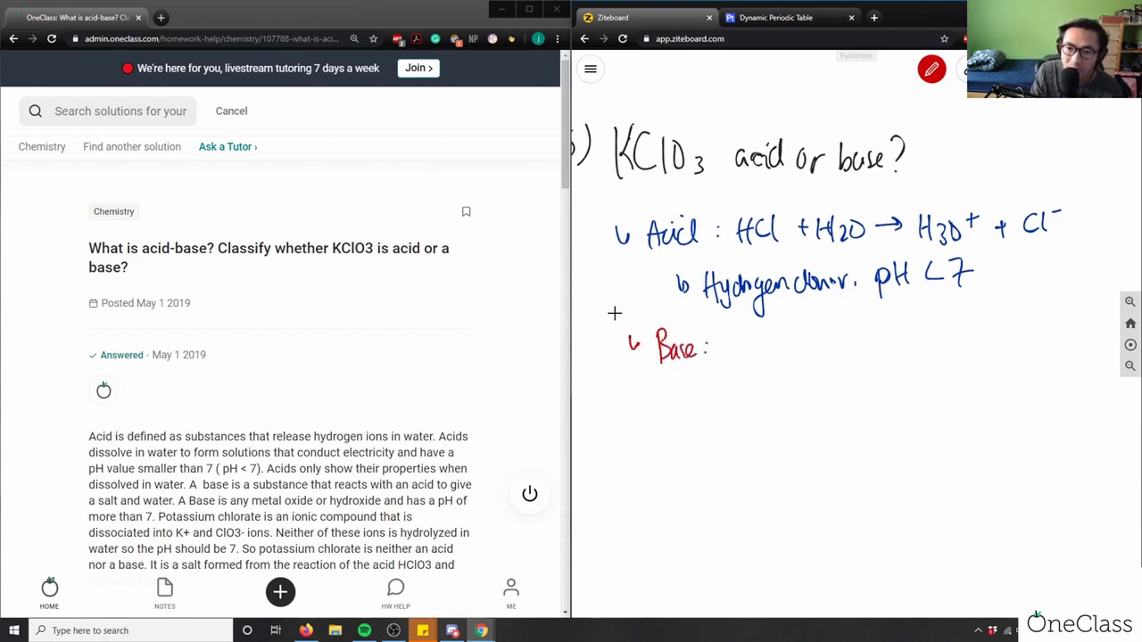
# Write NaOH + H2O → OH- + Na+ + H2O in red after 'Base:'.
pyautogui.moveTo(731, 348); pyautogui.dragTo(767, 348)
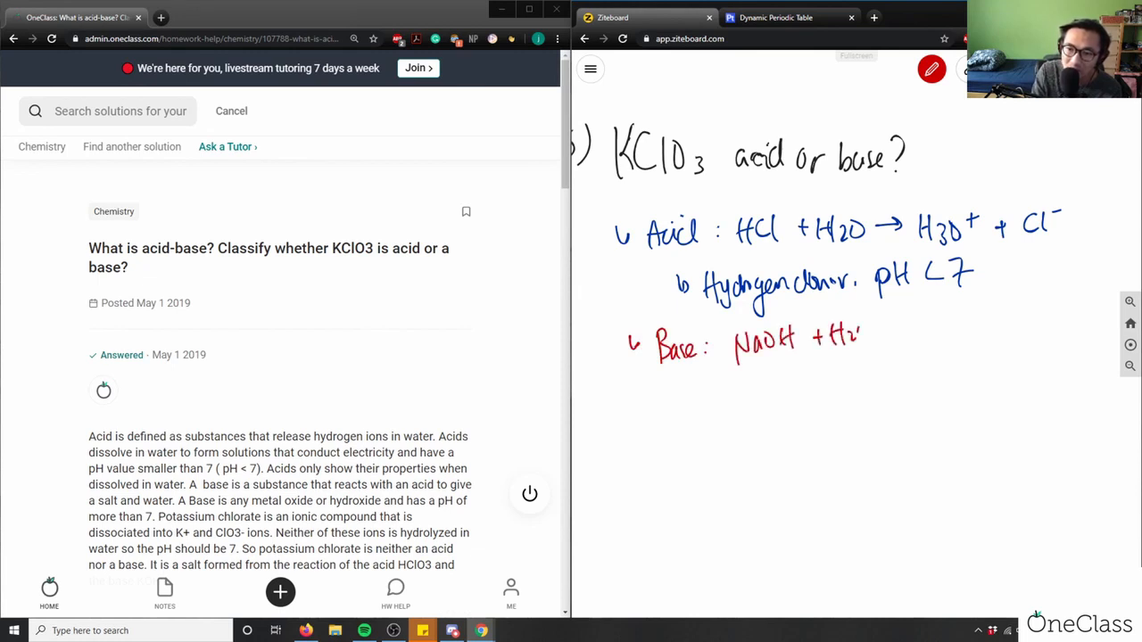
pyautogui.moveTo(879, 334); pyautogui.dragTo(911, 329)
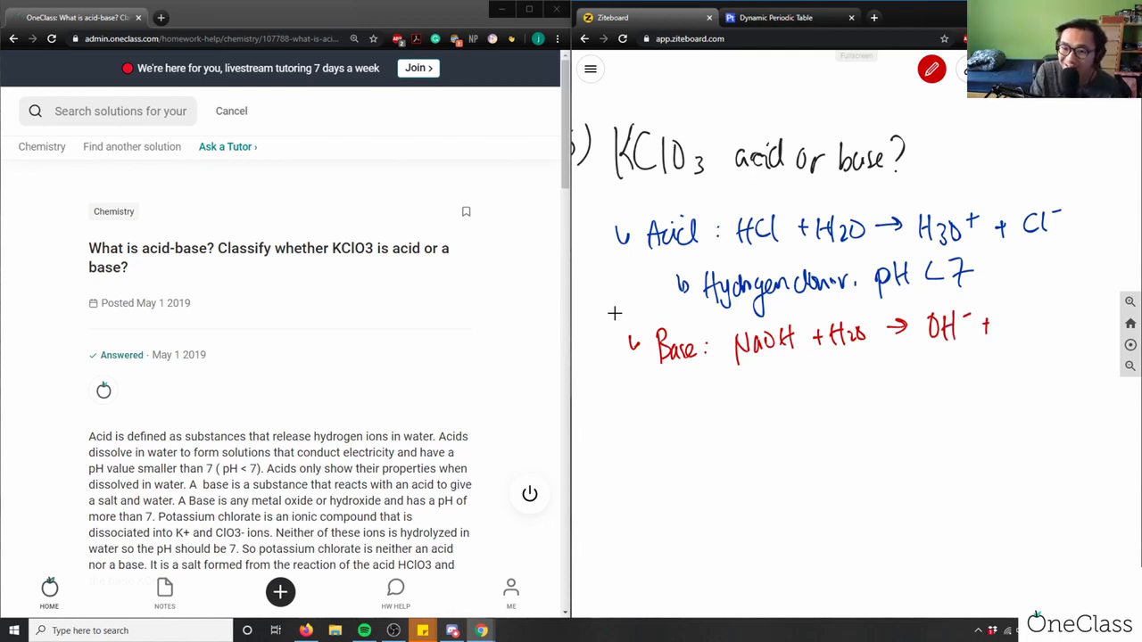
pyautogui.moveTo(999, 325); pyautogui.dragTo(1035, 326)
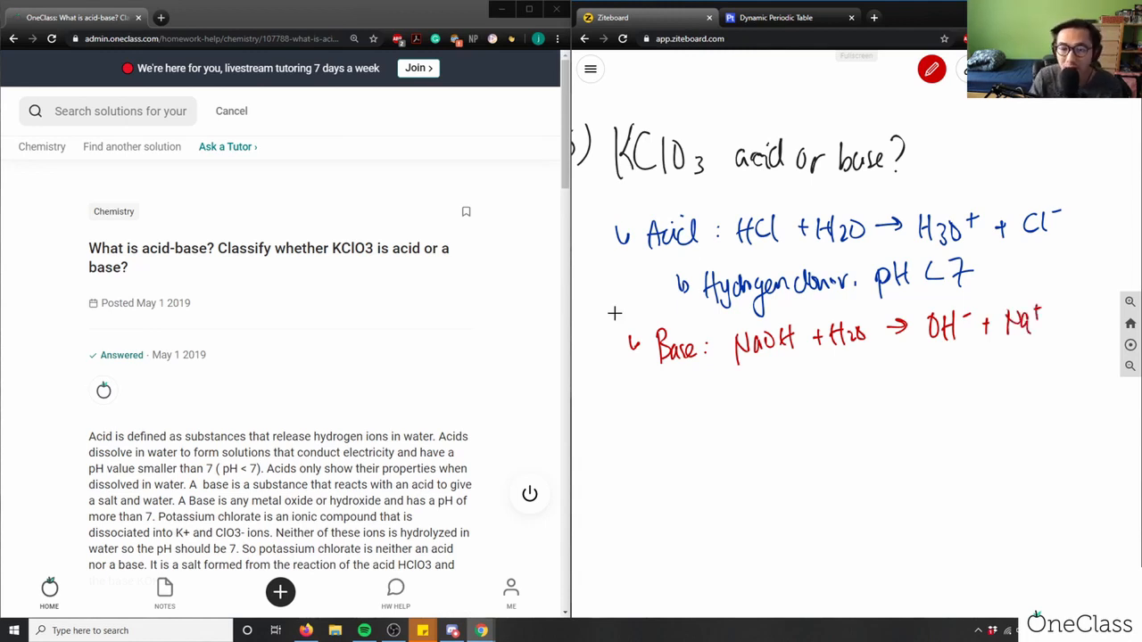
pyautogui.moveTo(953, 386)
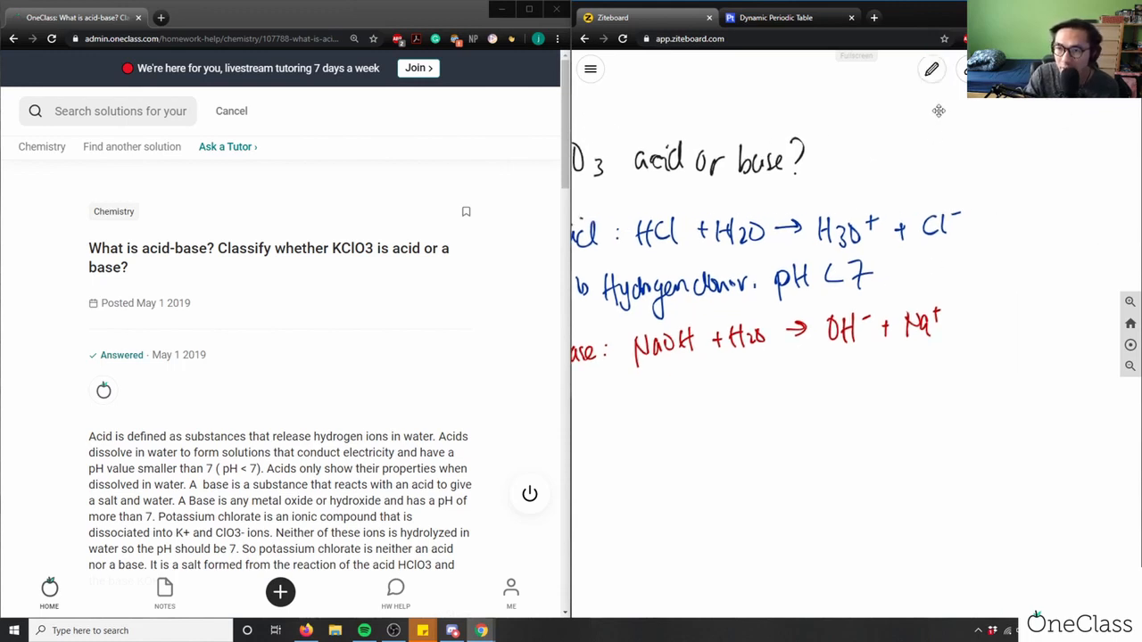
pyautogui.click(934, 69)
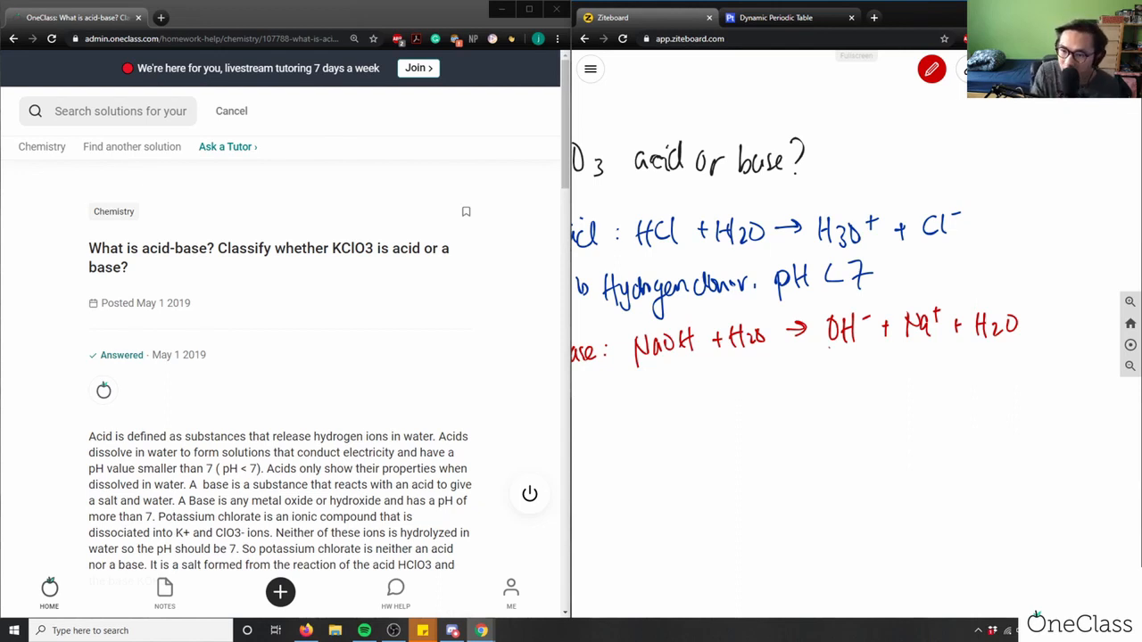
pyautogui.moveTo(821, 353); pyautogui.dragTo(866, 348)
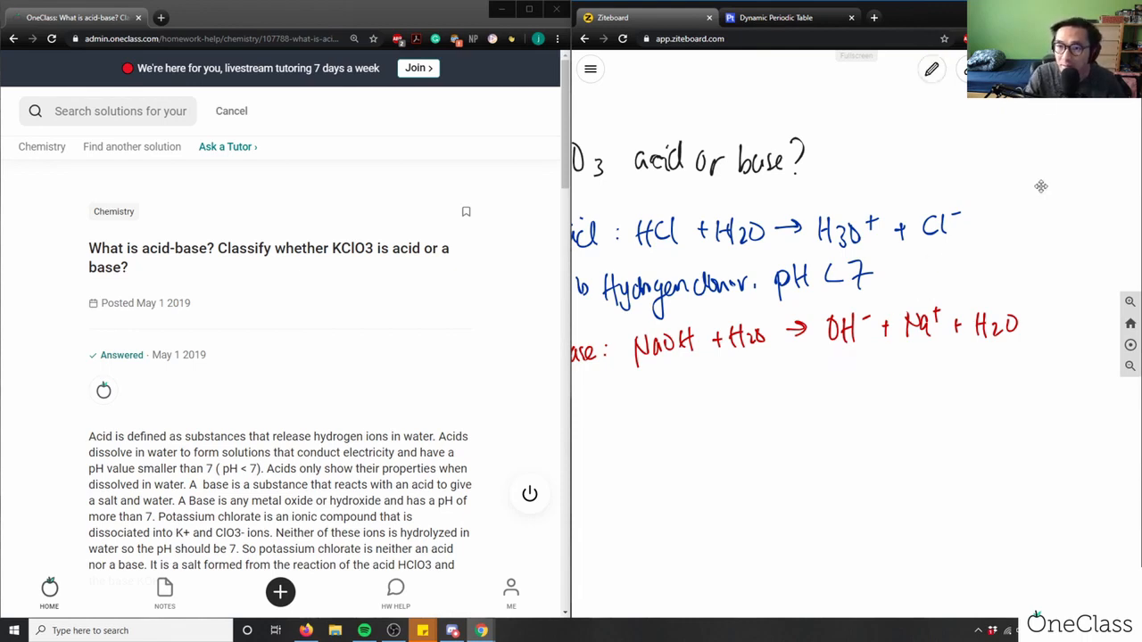
# Keep the red pen and add 'Hydrogen acceptor, pH > 7' under the base line.
pyautogui.click(929, 69)
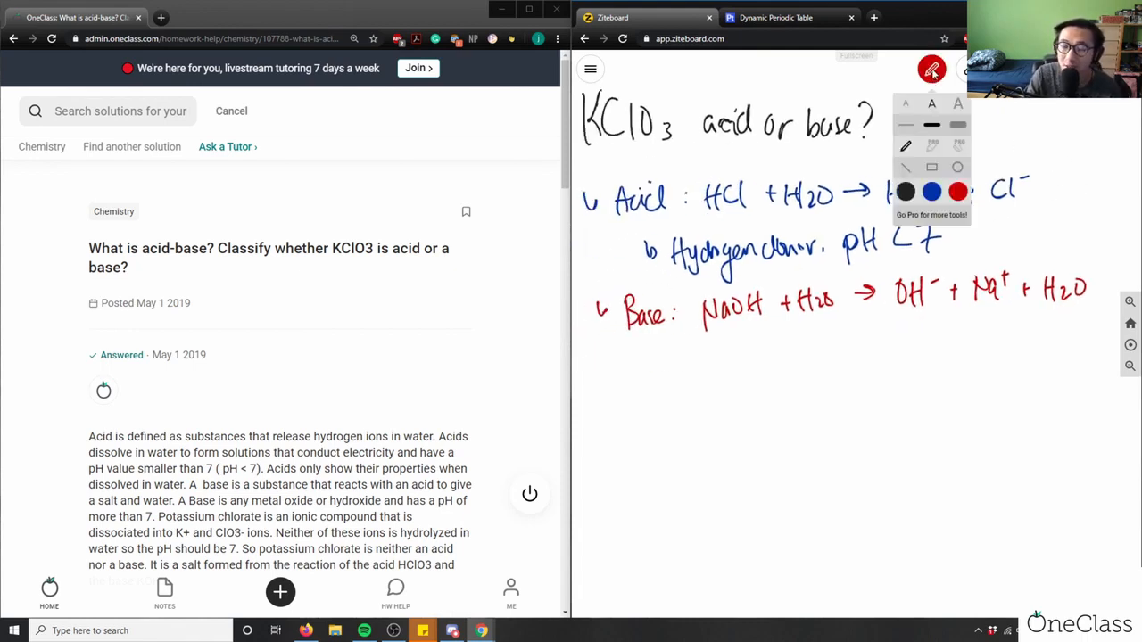
pyautogui.click(931, 70)
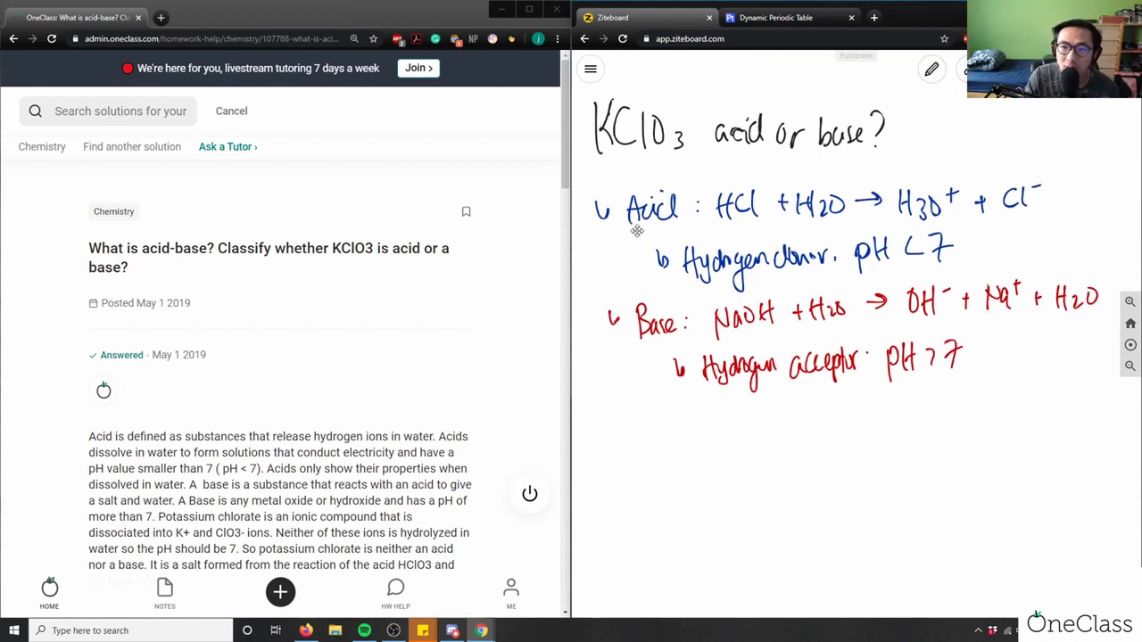
pyautogui.scroll(-3)
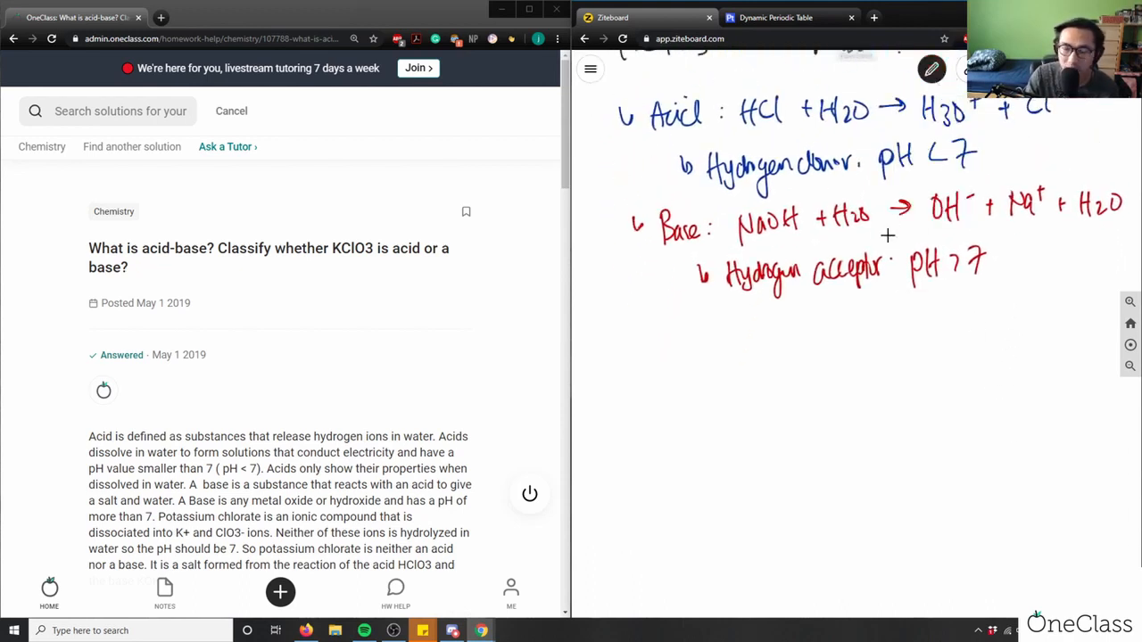
# Write KClO3 → K+ + ClO3- below the definitions and switch the pen to blue.
pyautogui.moveTo(620, 352); pyautogui.dragTo(633, 383)
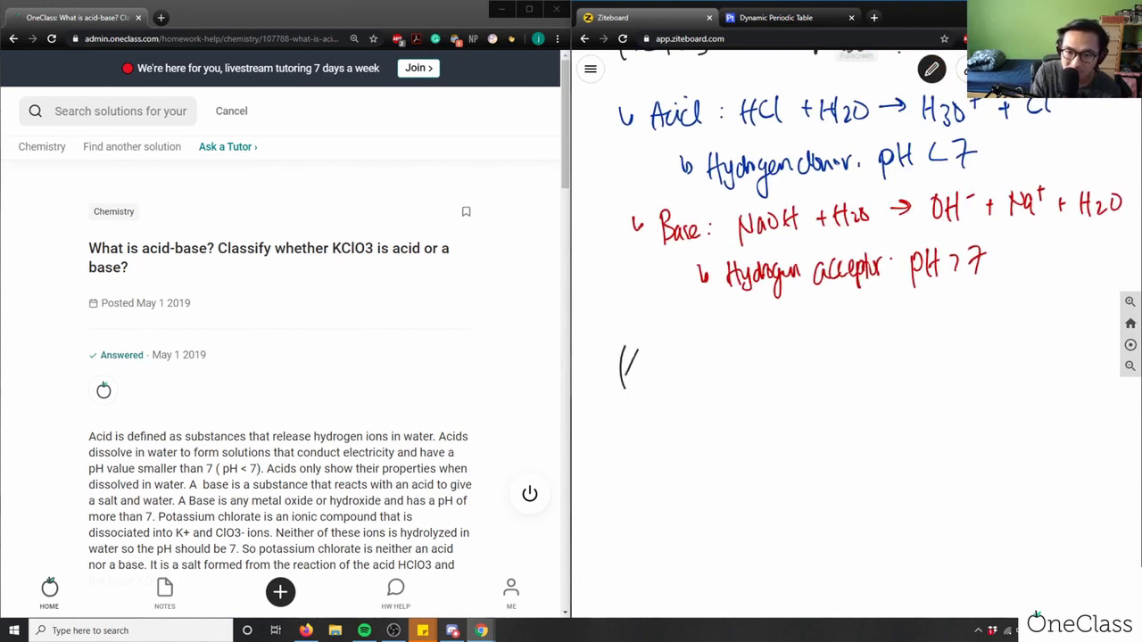
pyautogui.moveTo(620, 370); pyautogui.dragTo(705, 370)
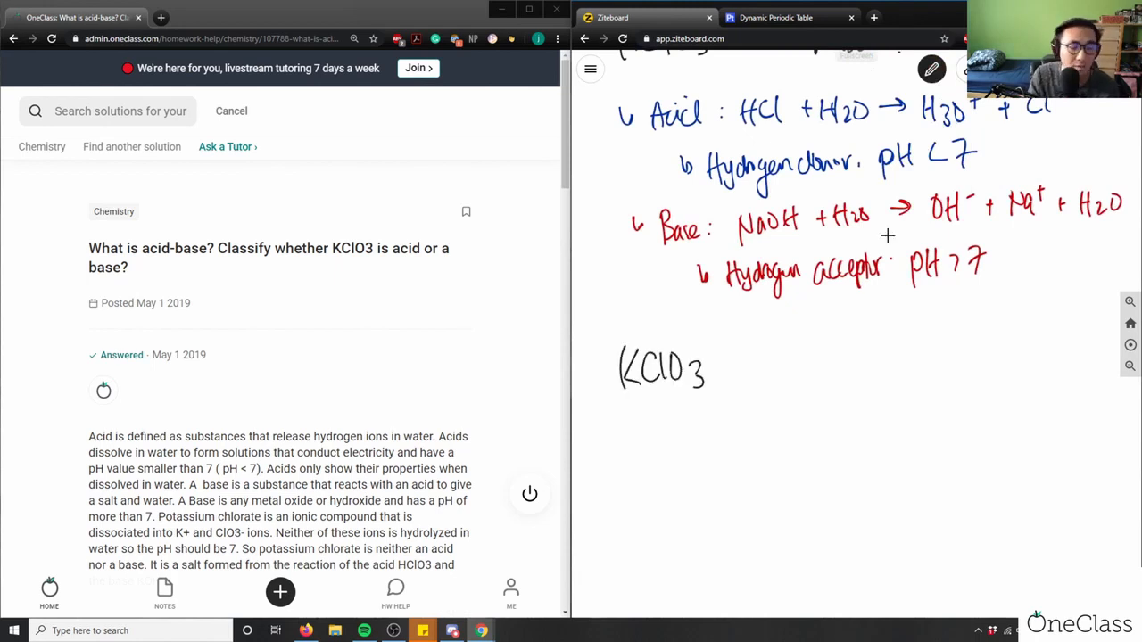
pyautogui.moveTo(719, 362); pyautogui.dragTo(763, 348)
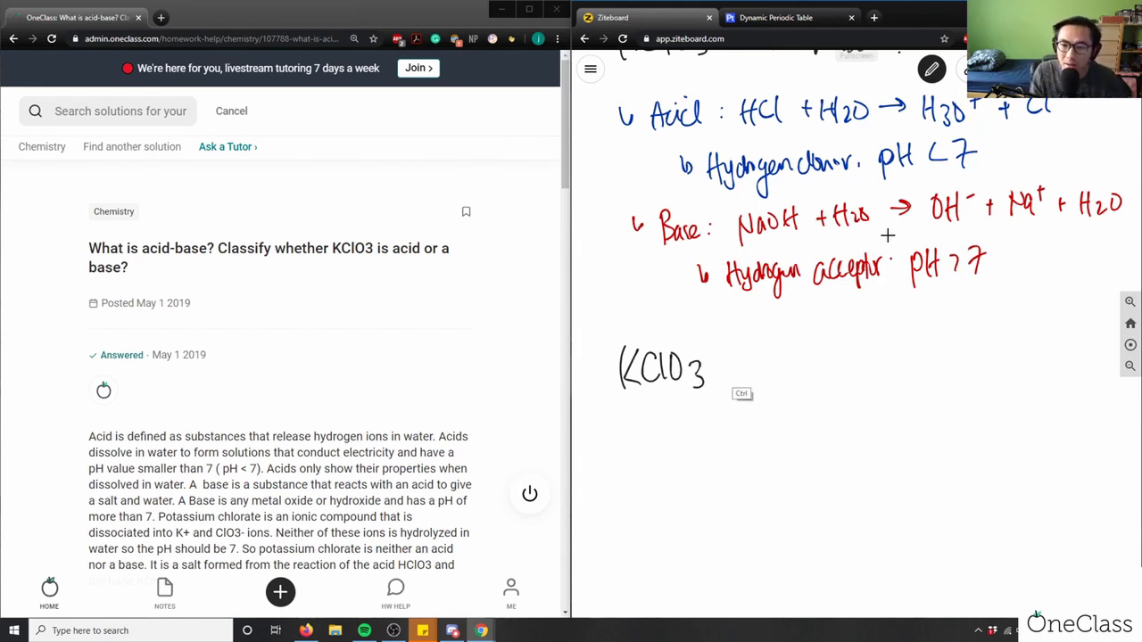
pyautogui.moveTo(723, 364); pyautogui.dragTo(777, 355)
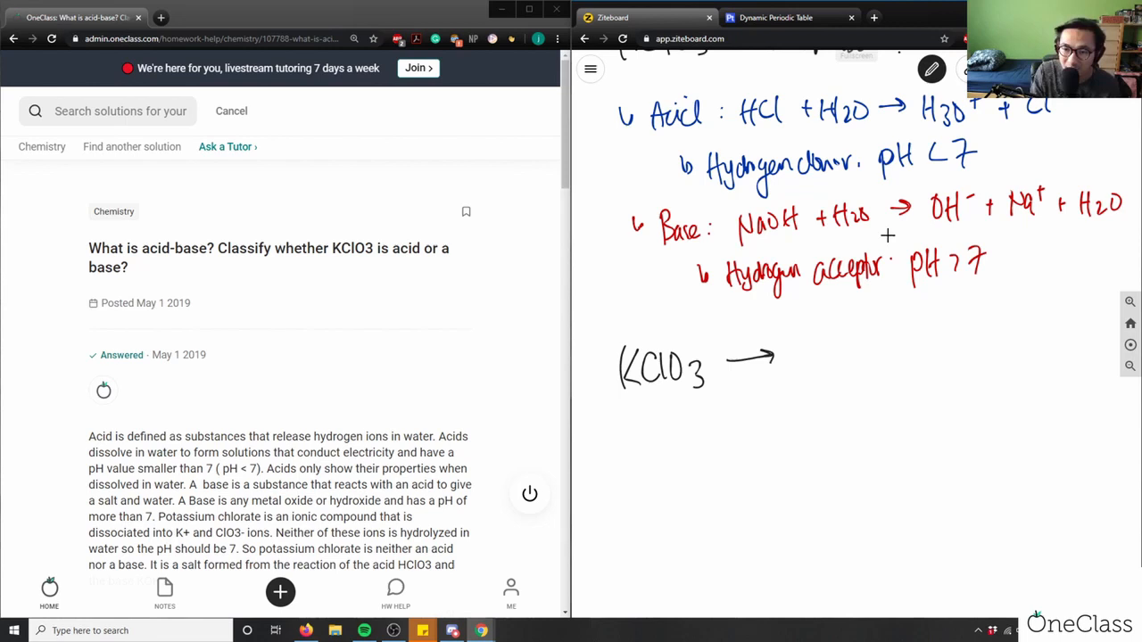
pyautogui.moveTo(785, 357); pyautogui.dragTo(919, 357)
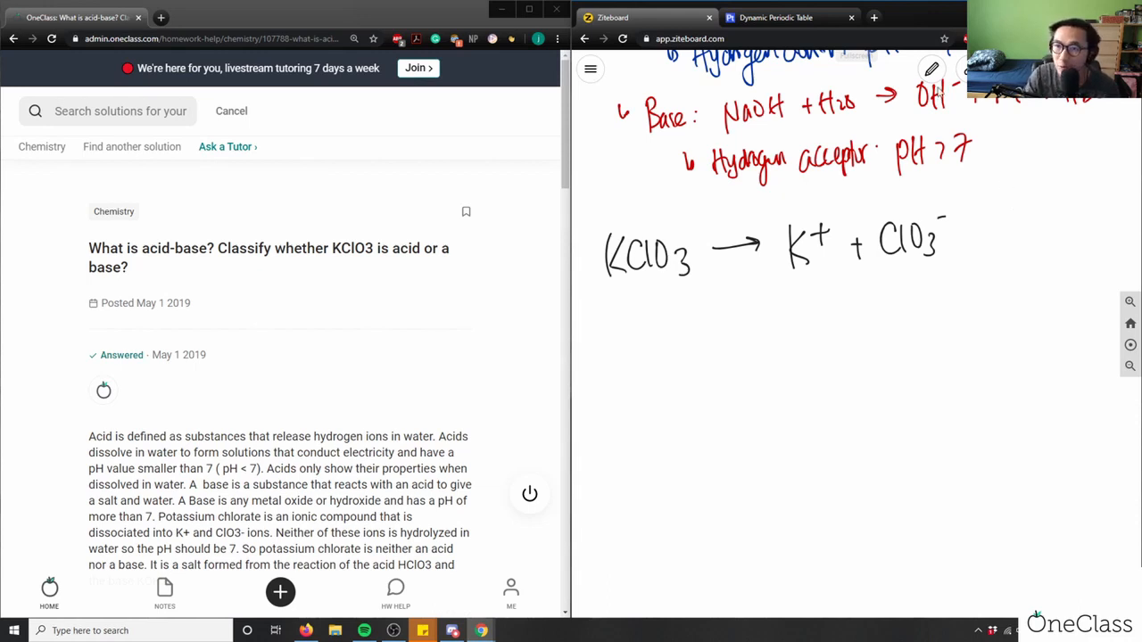
pyautogui.click(931, 69)
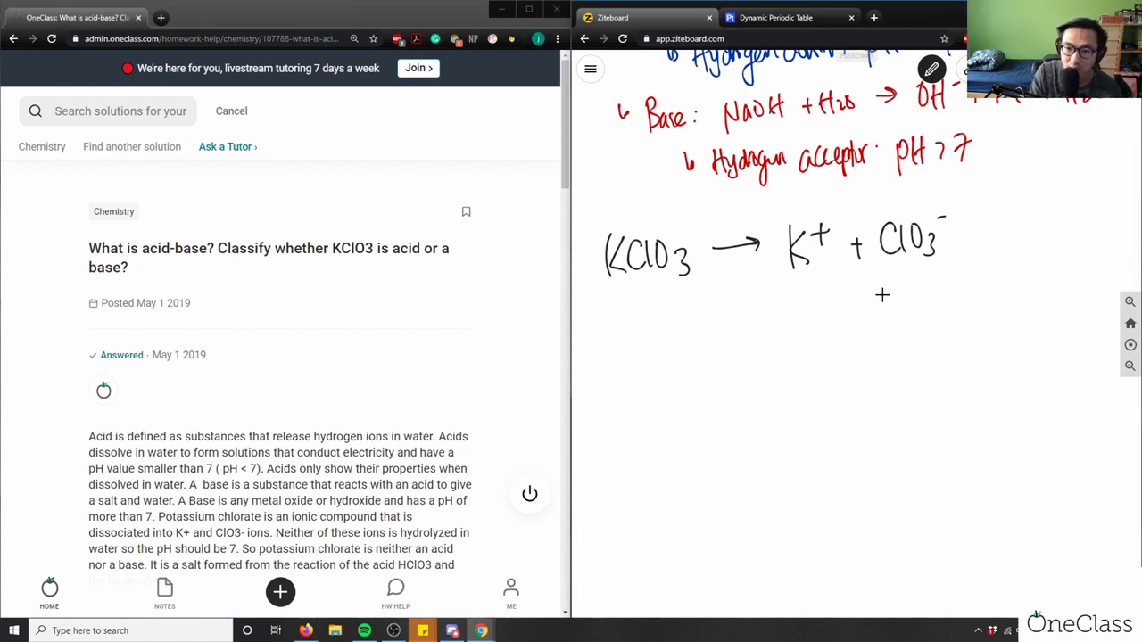
pyautogui.click(930, 68)
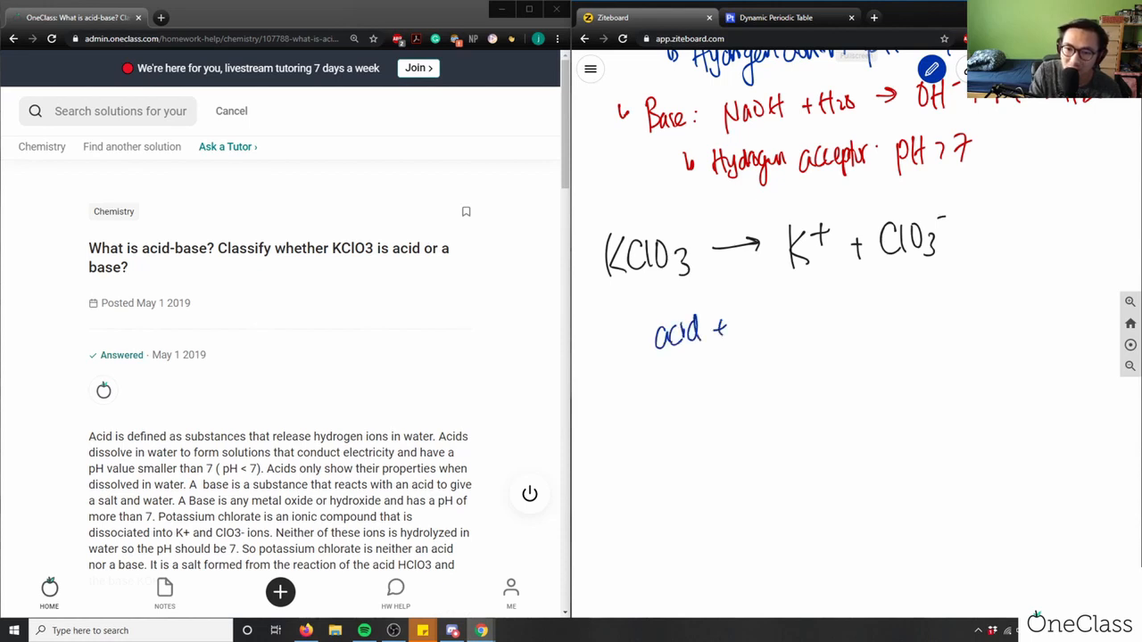
# Finish 'acid + base → salt + water' and write the products KClO3 + H2O.
pyautogui.moveTo(740, 331); pyautogui.dragTo(869, 330)
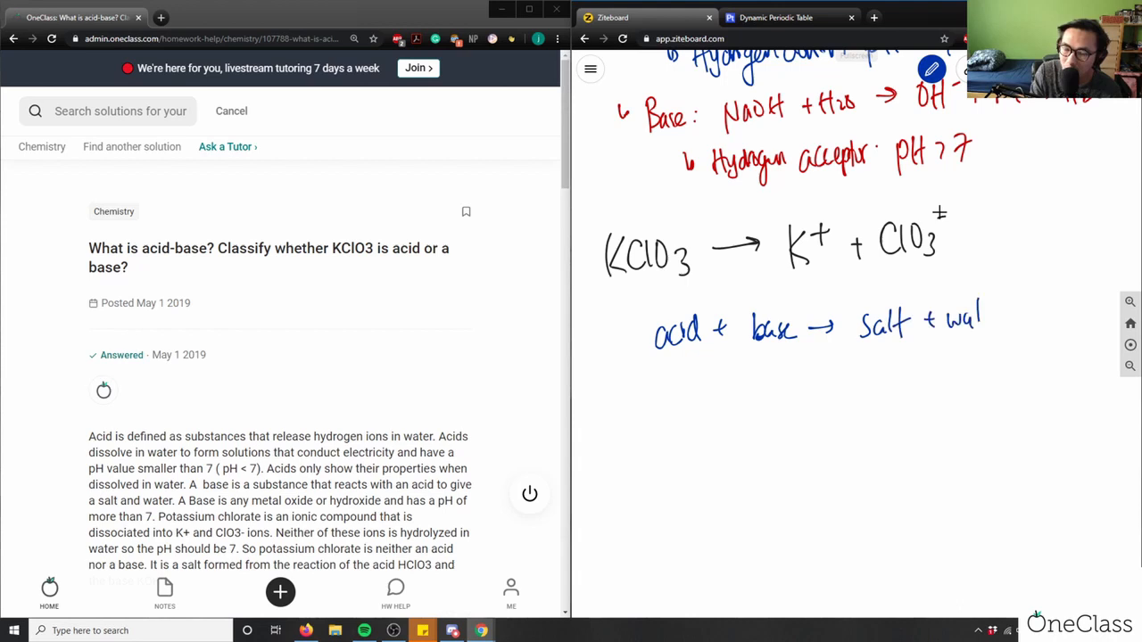
pyautogui.click(931, 70)
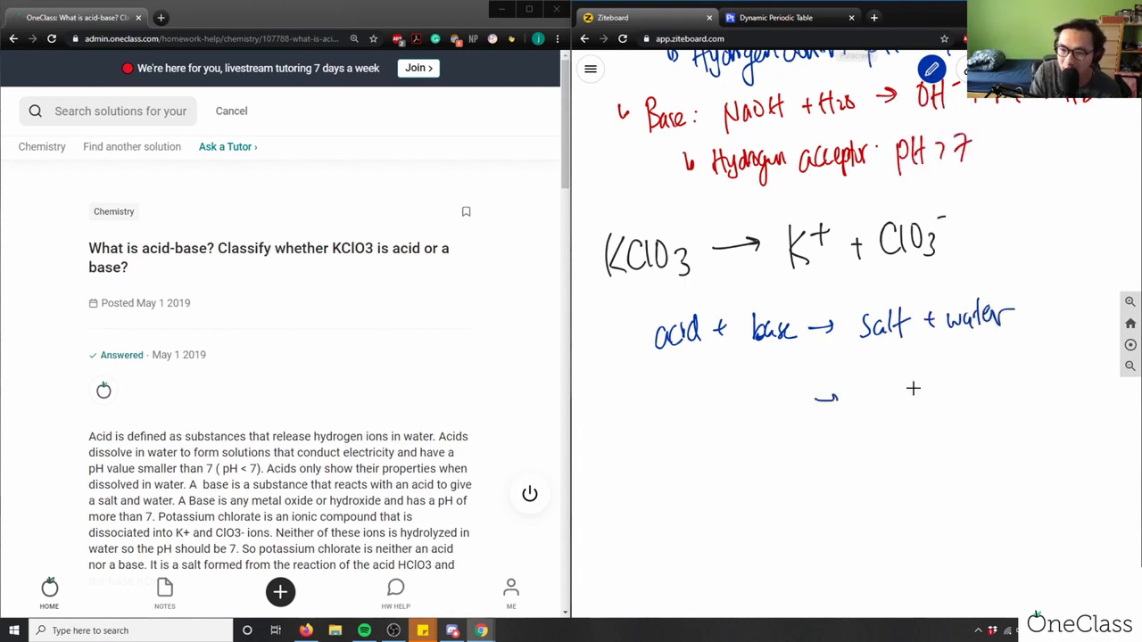
pyautogui.moveTo(852, 388); pyautogui.dragTo(870, 411)
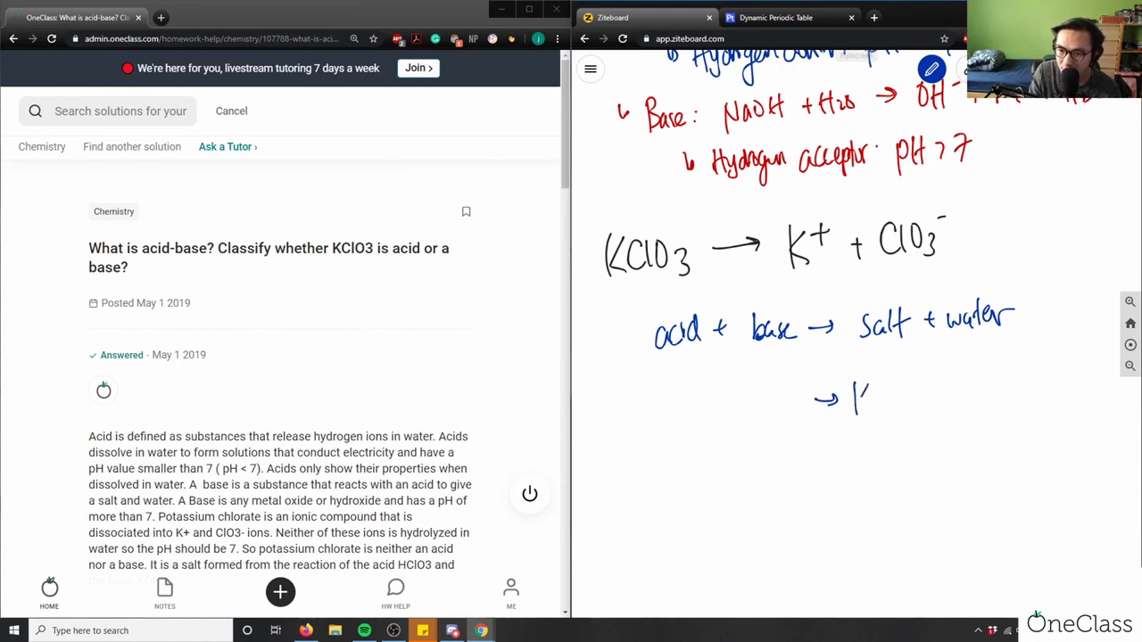
pyautogui.moveTo(857, 397); pyautogui.dragTo(928, 401)
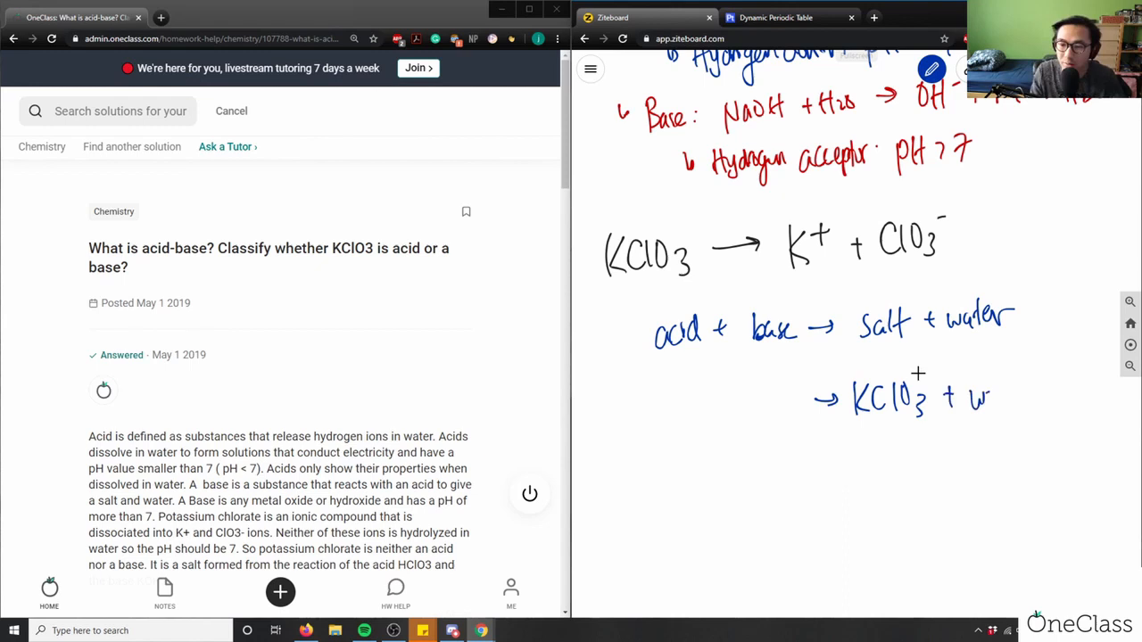
pyautogui.moveTo(982, 397); pyautogui.dragTo(1013, 397)
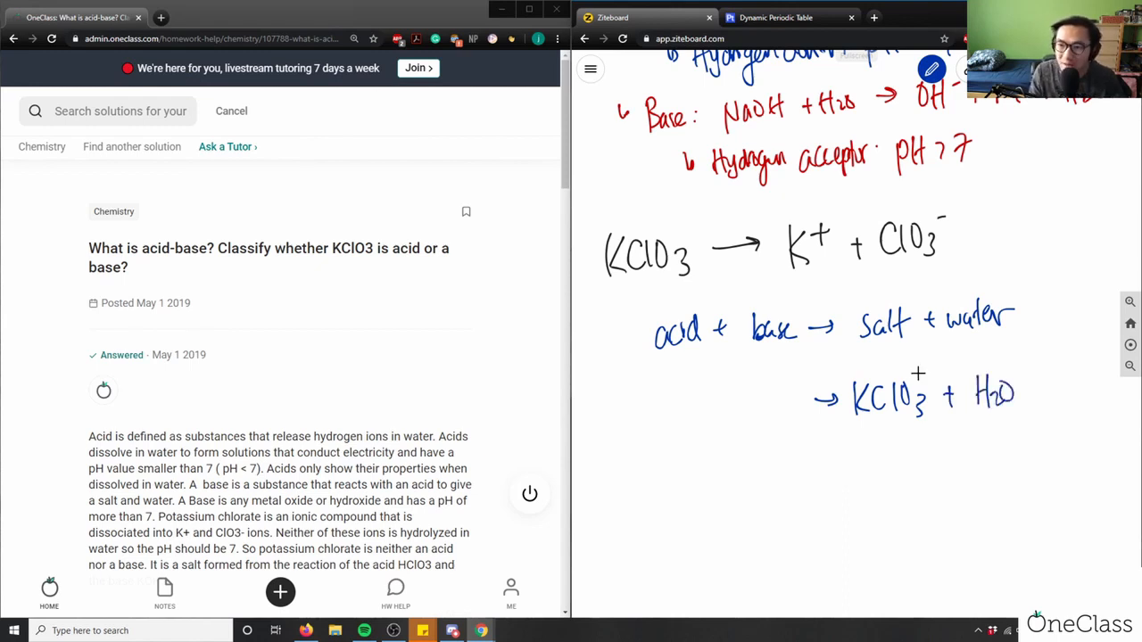
# Write the reactants HClO3 + KOH before the arrow.
pyautogui.click(749, 270)
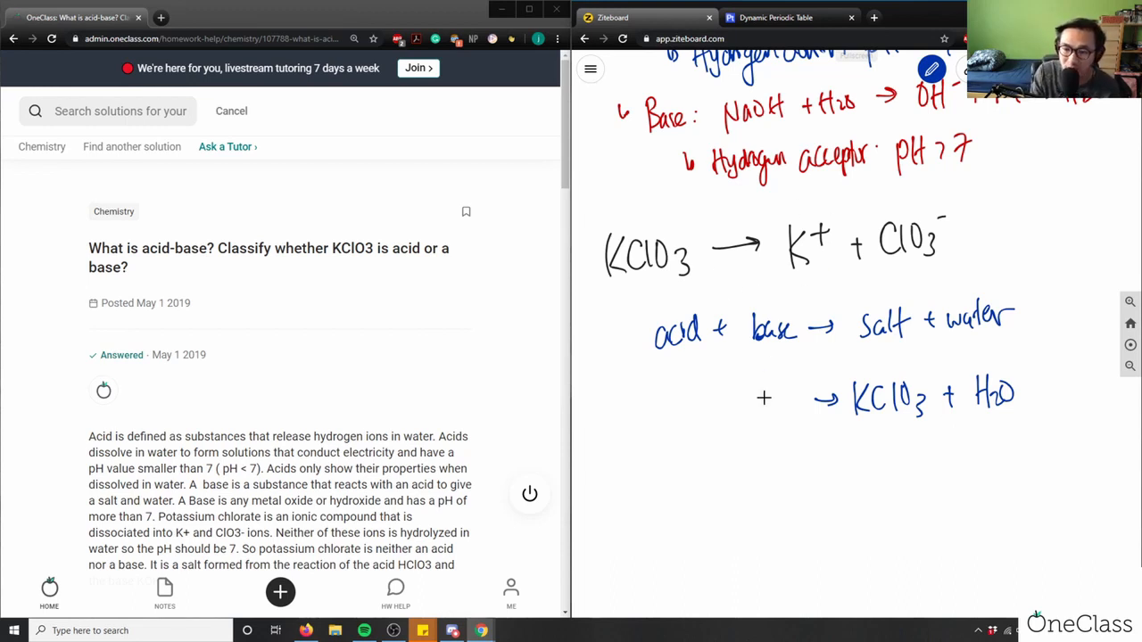
pyautogui.moveTo(756, 400); pyautogui.dragTo(808, 399)
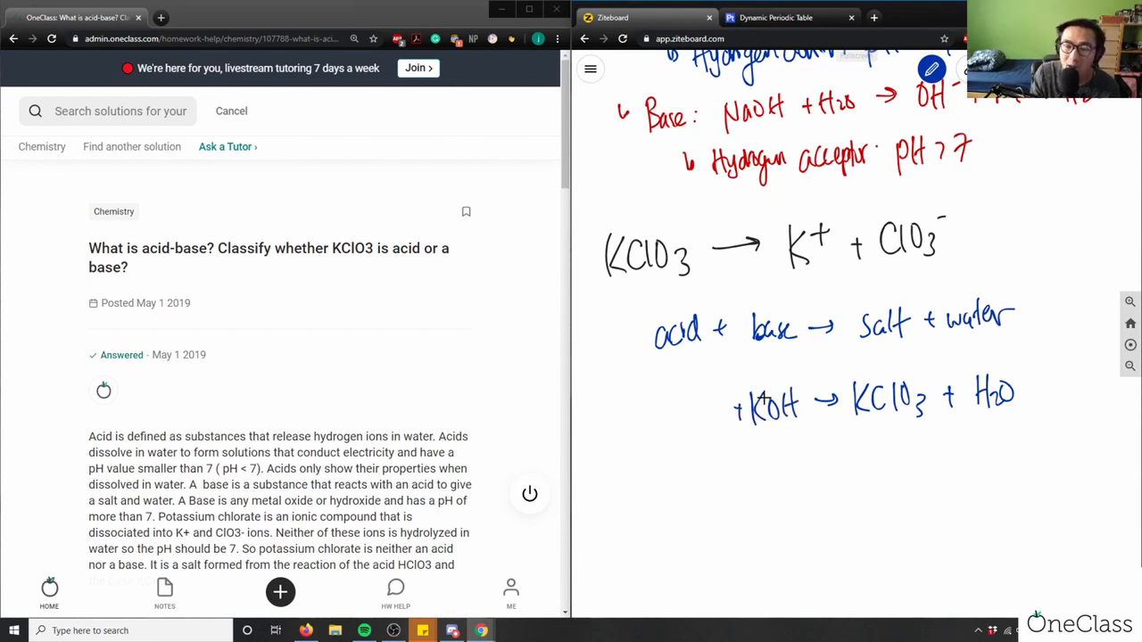
pyautogui.moveTo(664, 397); pyautogui.dragTo(679, 410)
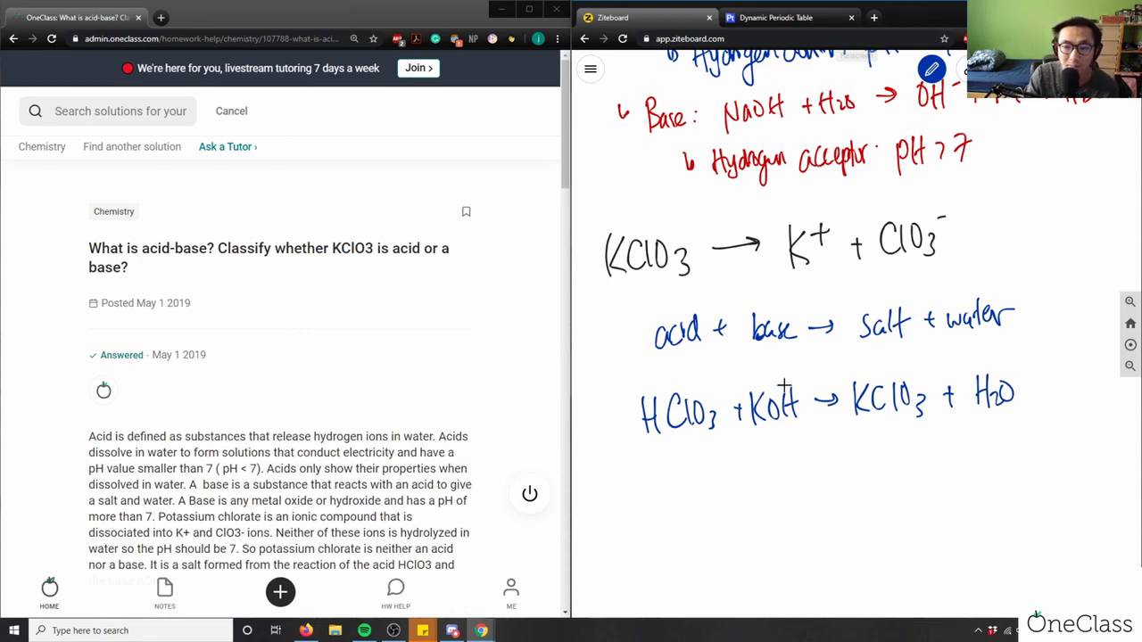
pyautogui.moveTo(942, 421)
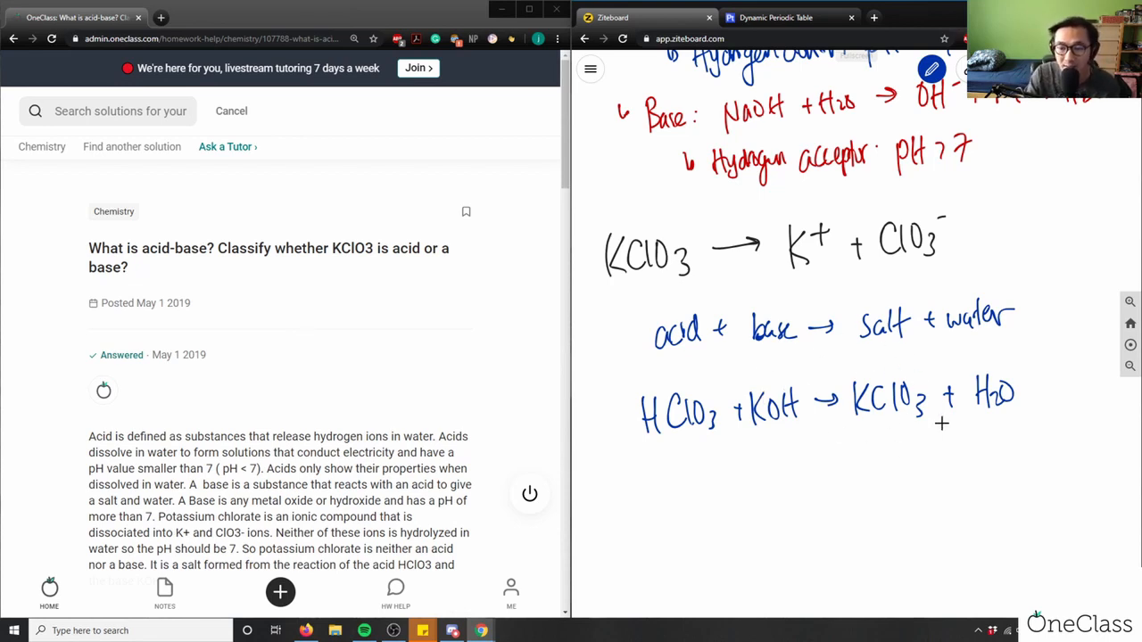
# Label 'strong acid', 'strong base' and 'neutral' in red, then return the pen to black.
pyautogui.click(930, 69)
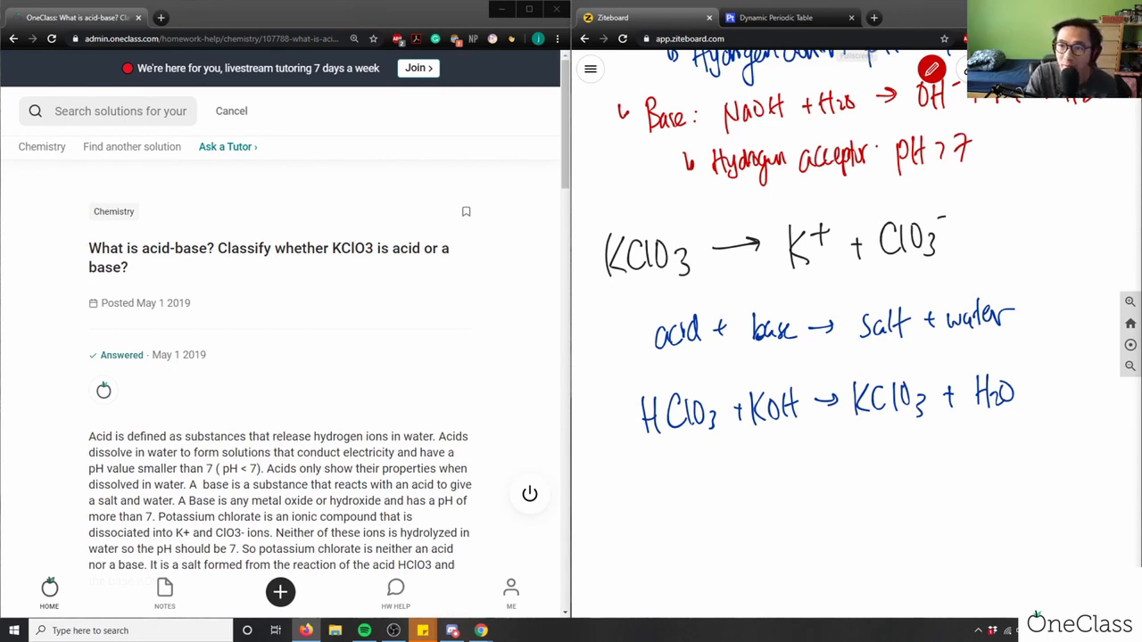
pyautogui.click(931, 70)
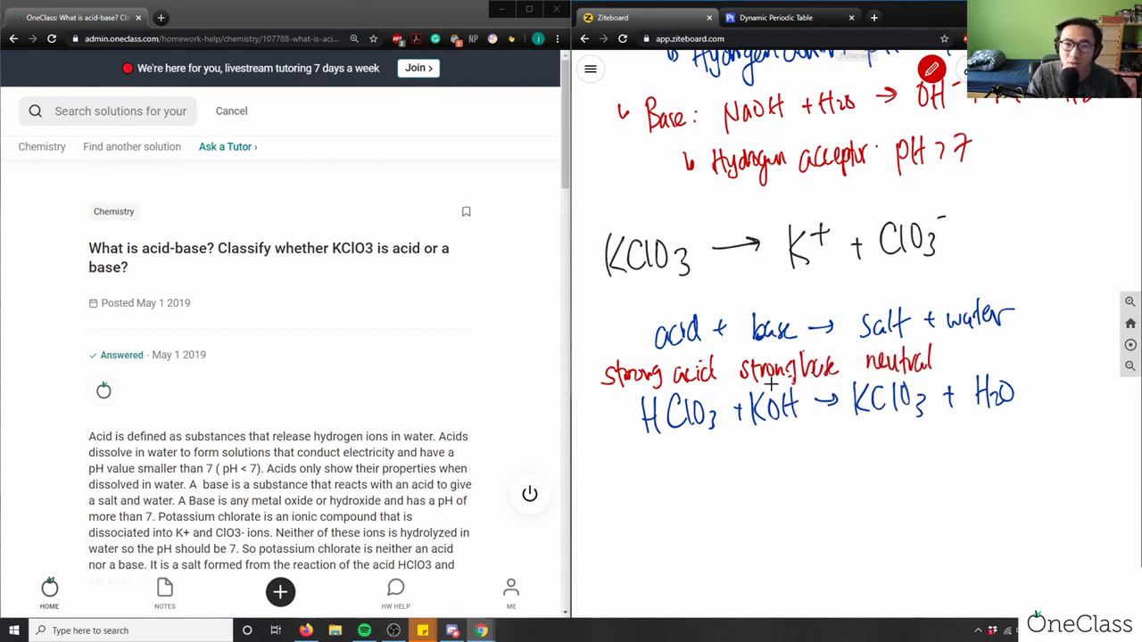
pyautogui.click(928, 71)
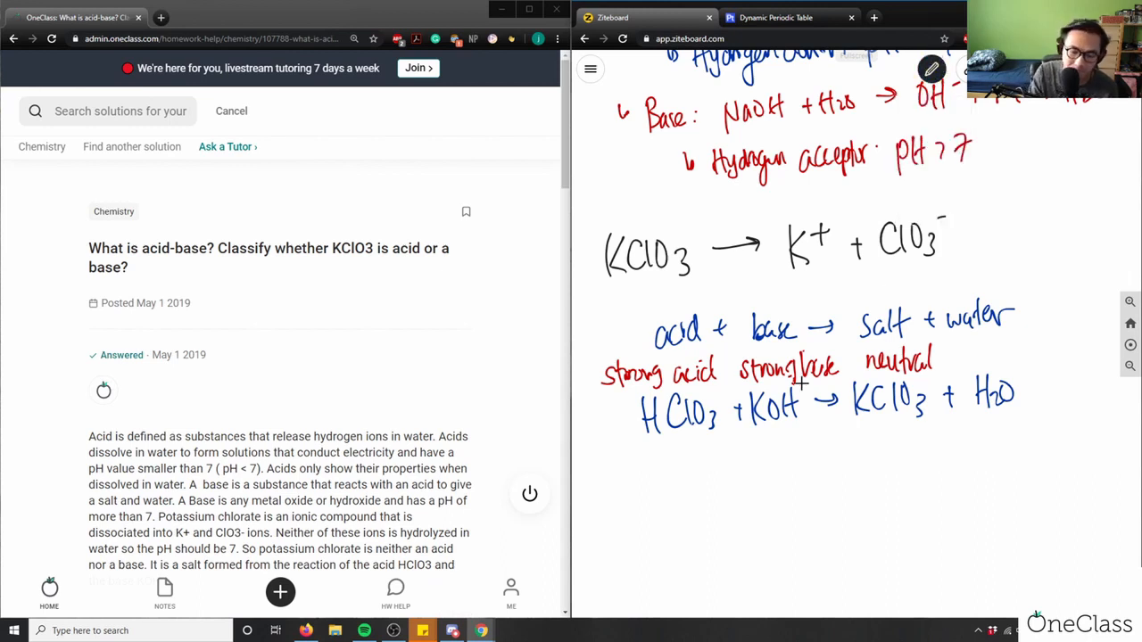
# Handwrite 'KClO3 = neutral' under the equation and draw a box around it.
pyautogui.moveTo(643, 477); pyautogui.dragTo(647, 509)
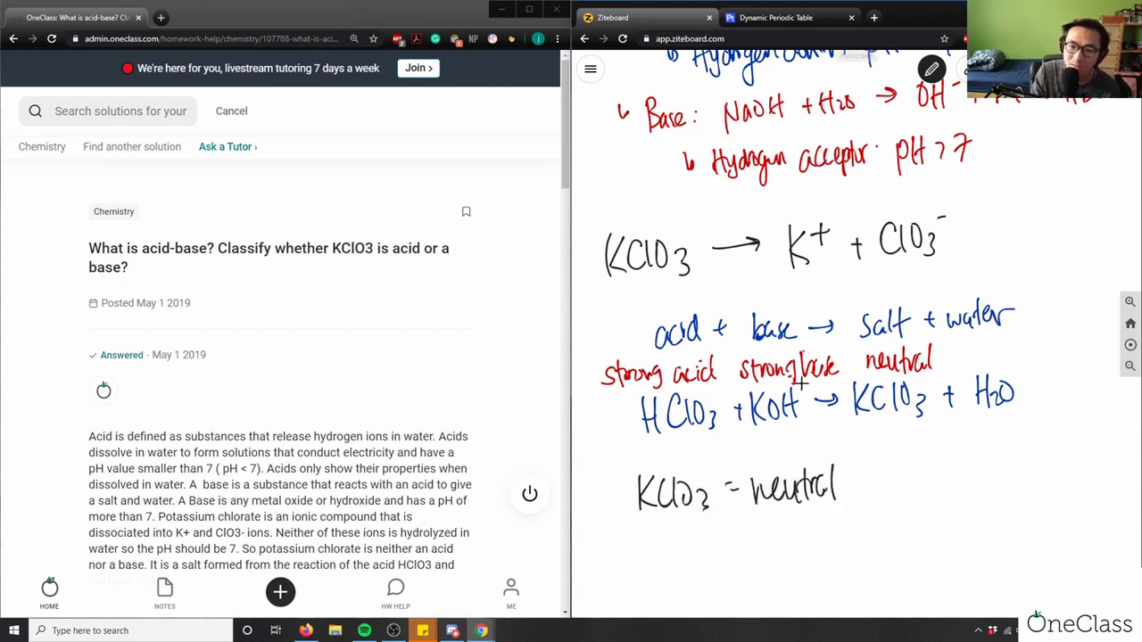
pyautogui.moveTo(616, 455); pyautogui.dragTo(839, 540)
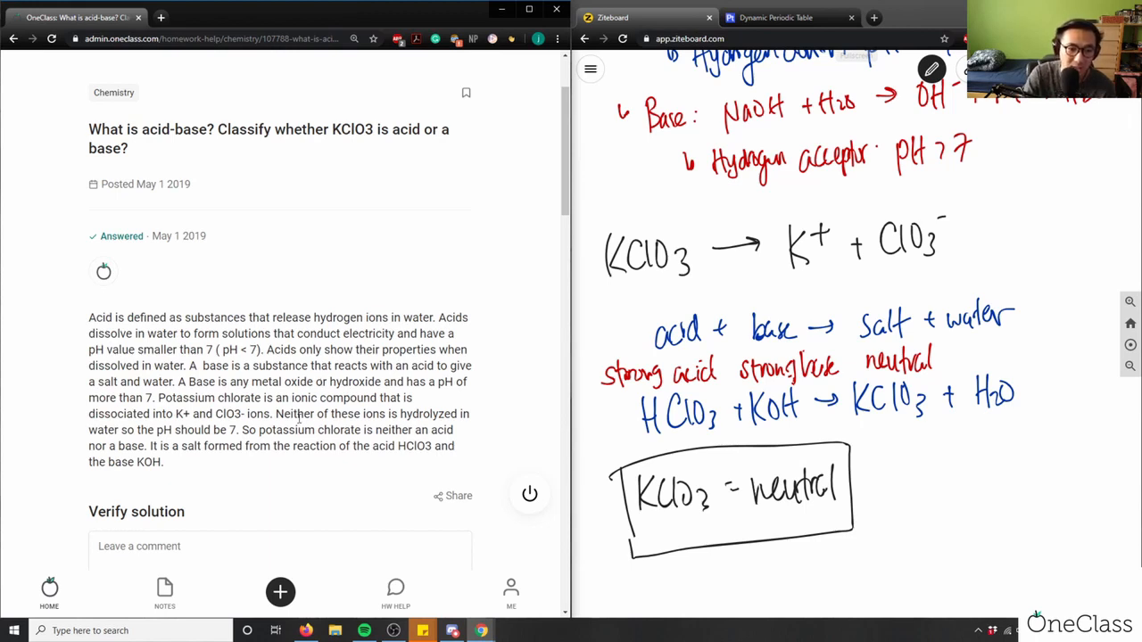
pyautogui.moveTo(231, 446)
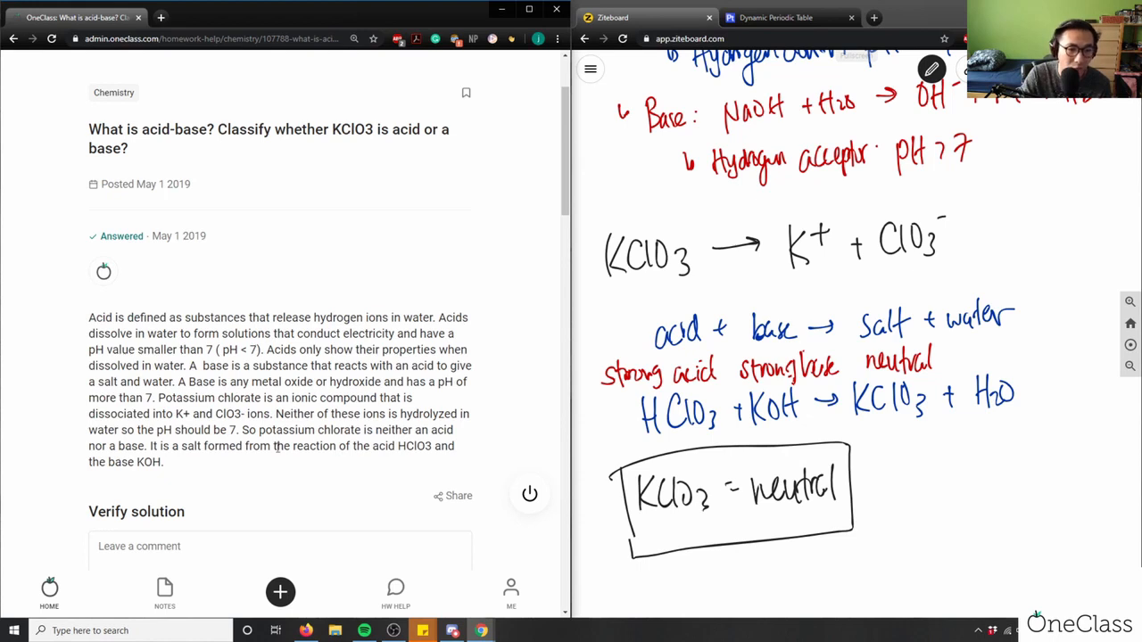
# Type a comment: solution correct, but it should state KClO3 is a neutral salt.
pyautogui.doubleClick(144, 463)
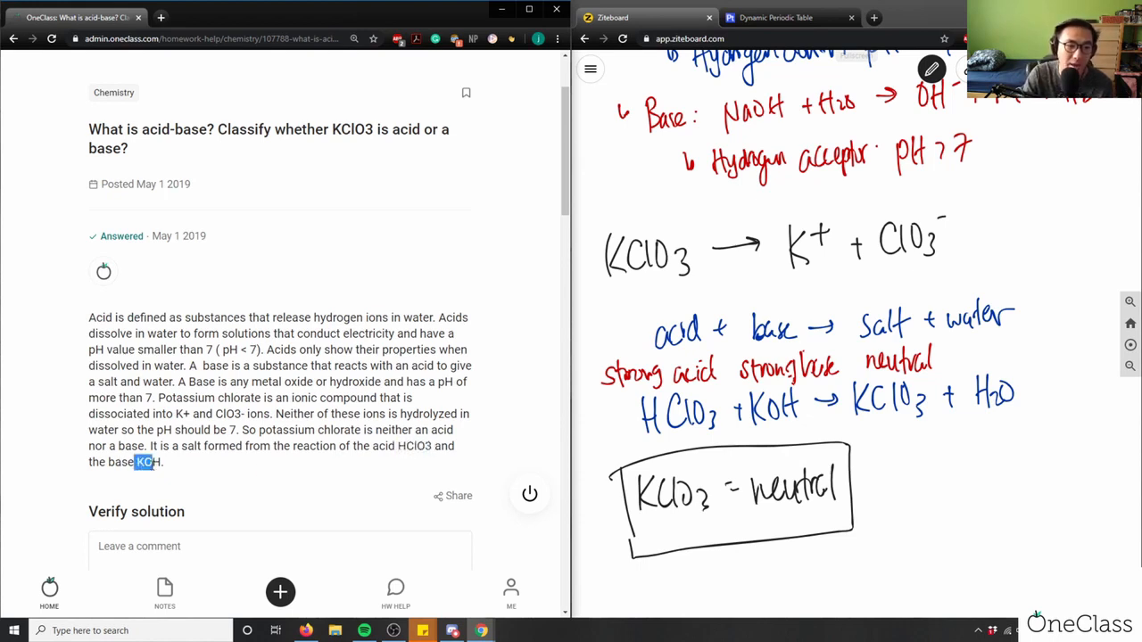
pyautogui.scroll(-3)
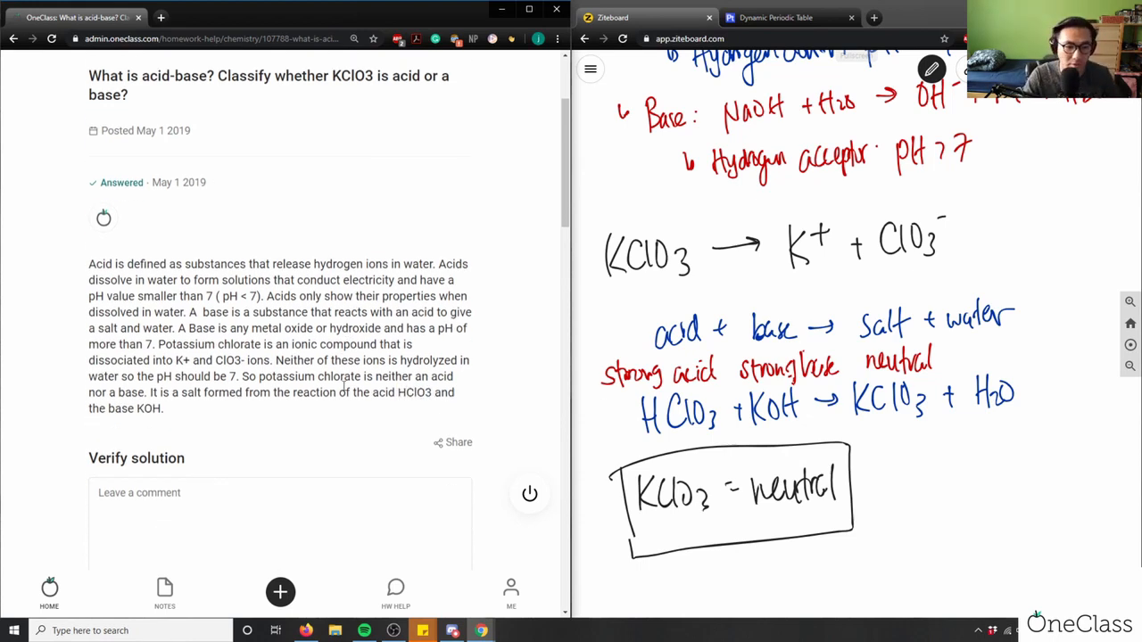
pyautogui.write('Solution is')
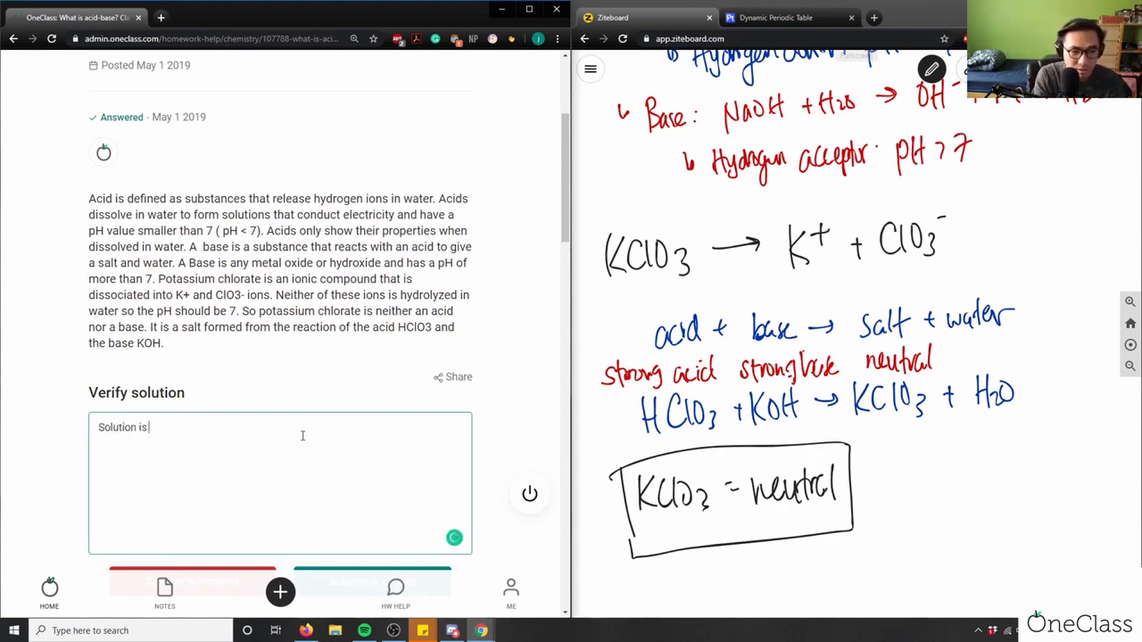
pyautogui.write('correct but I wish they included that')
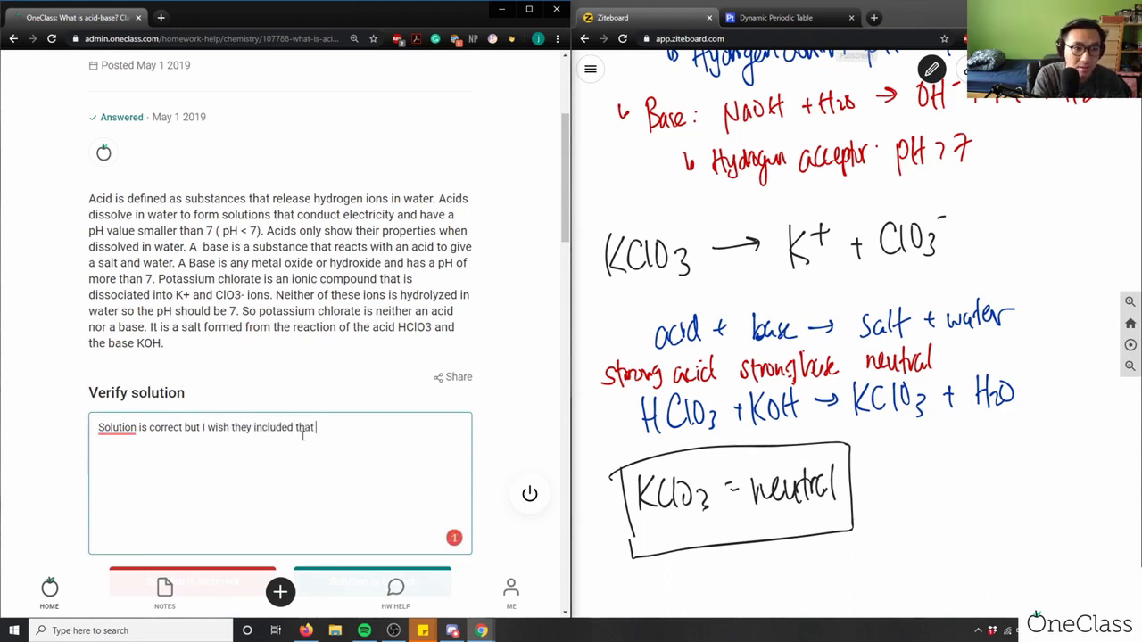
pyautogui.write('KClO3 is a neu')
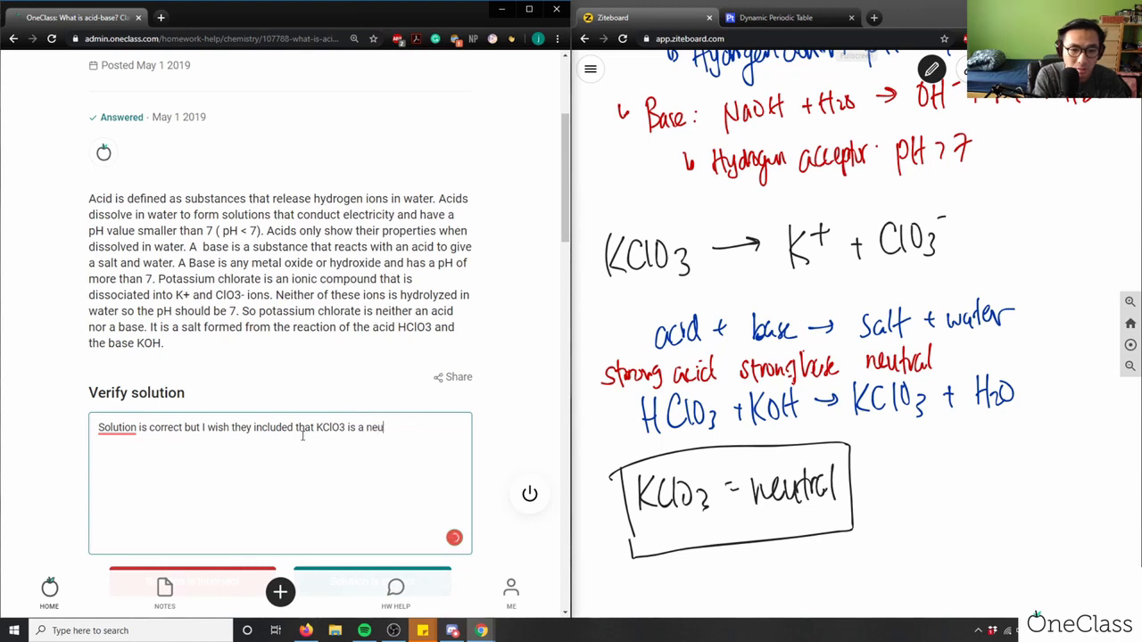
pyautogui.write('tral salt')
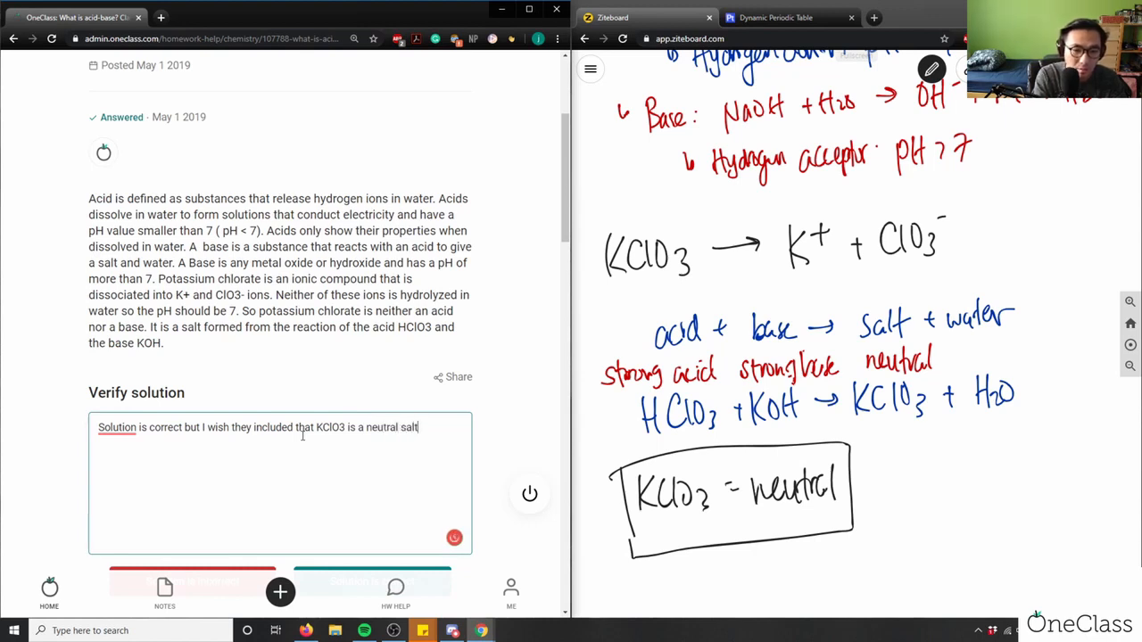
pyautogui.write(', rather than just saying it is')
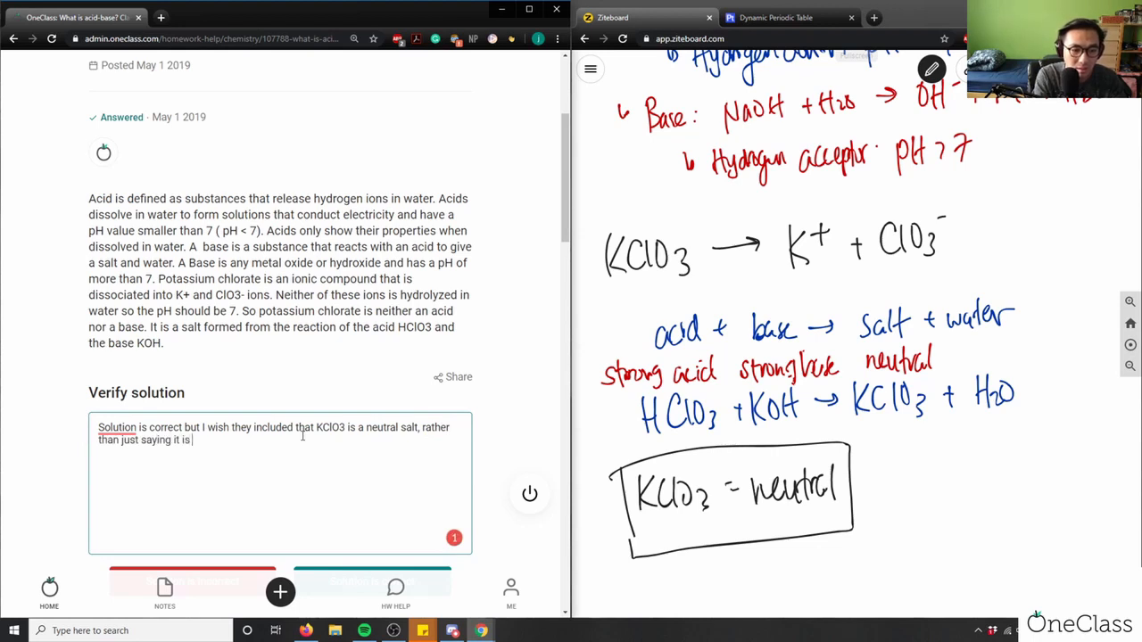
pyautogui.write('an ionic alt.')
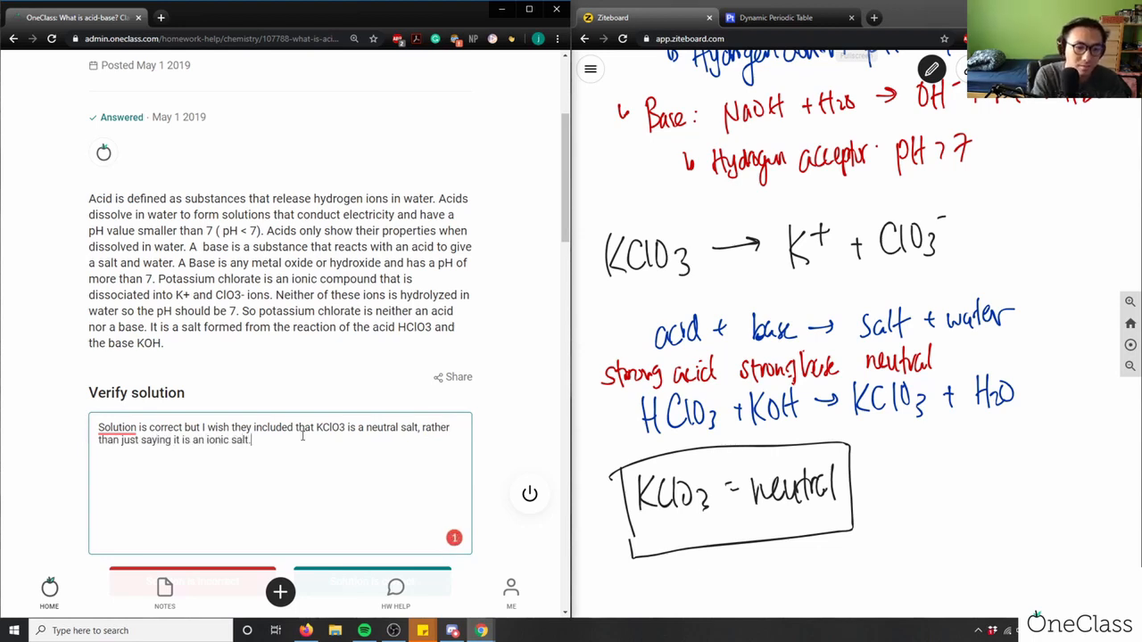
pyautogui.scroll(-3)
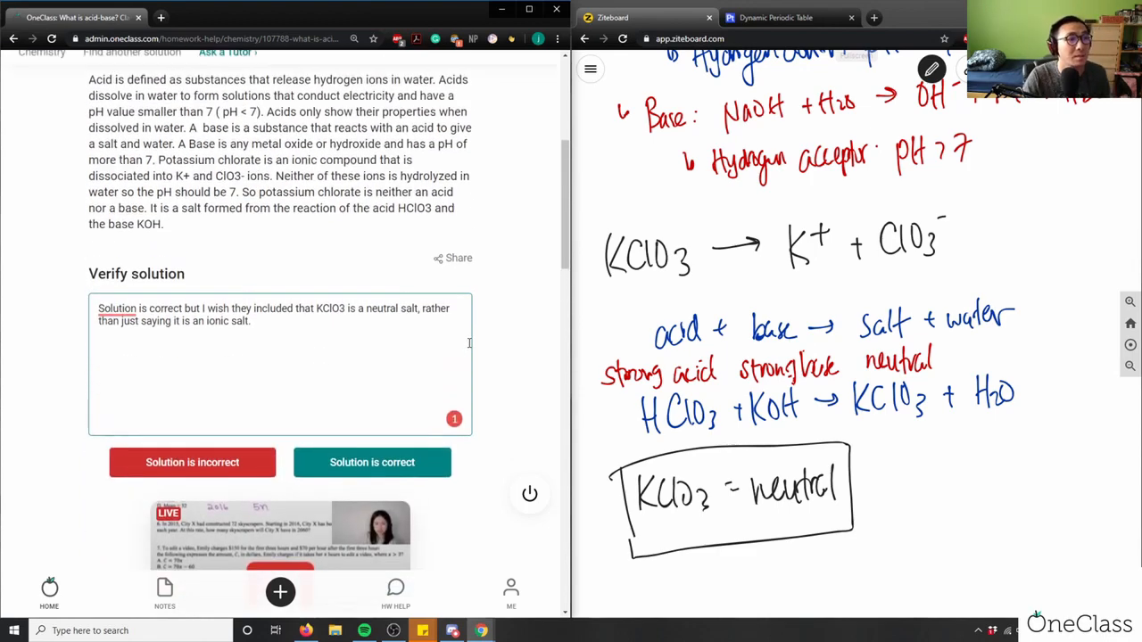